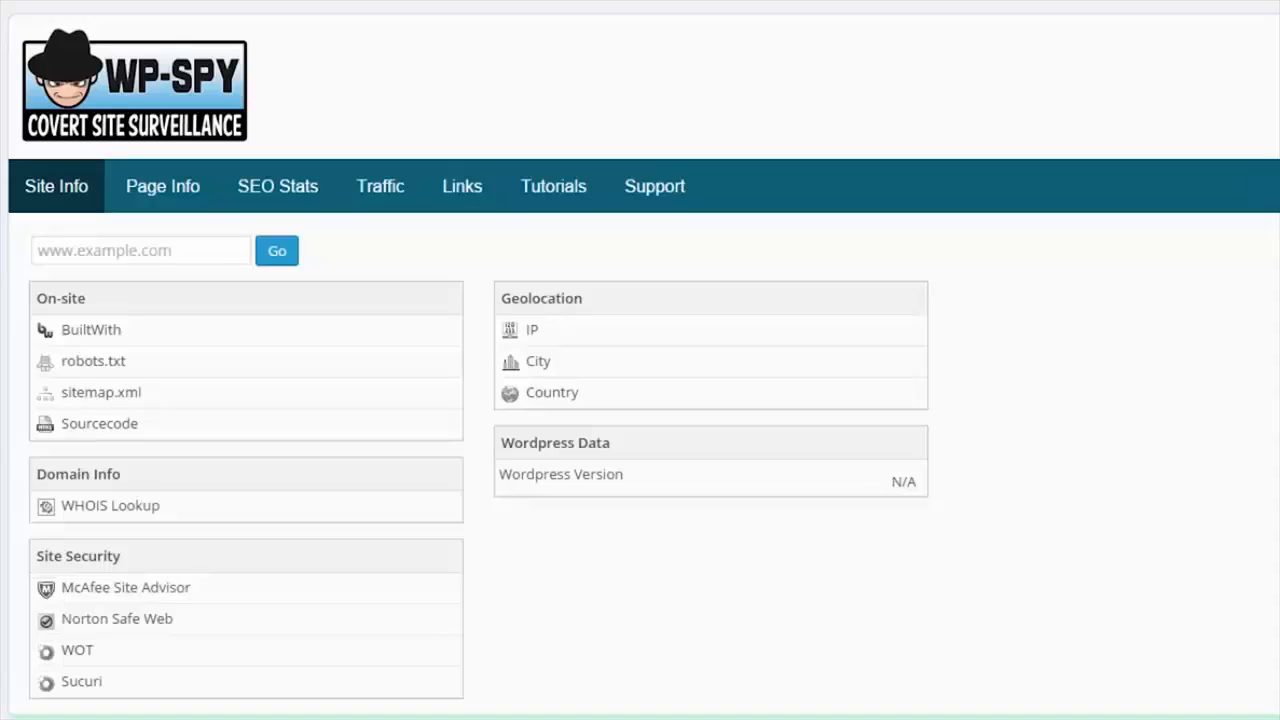
pyautogui.moveTo(613, 187)
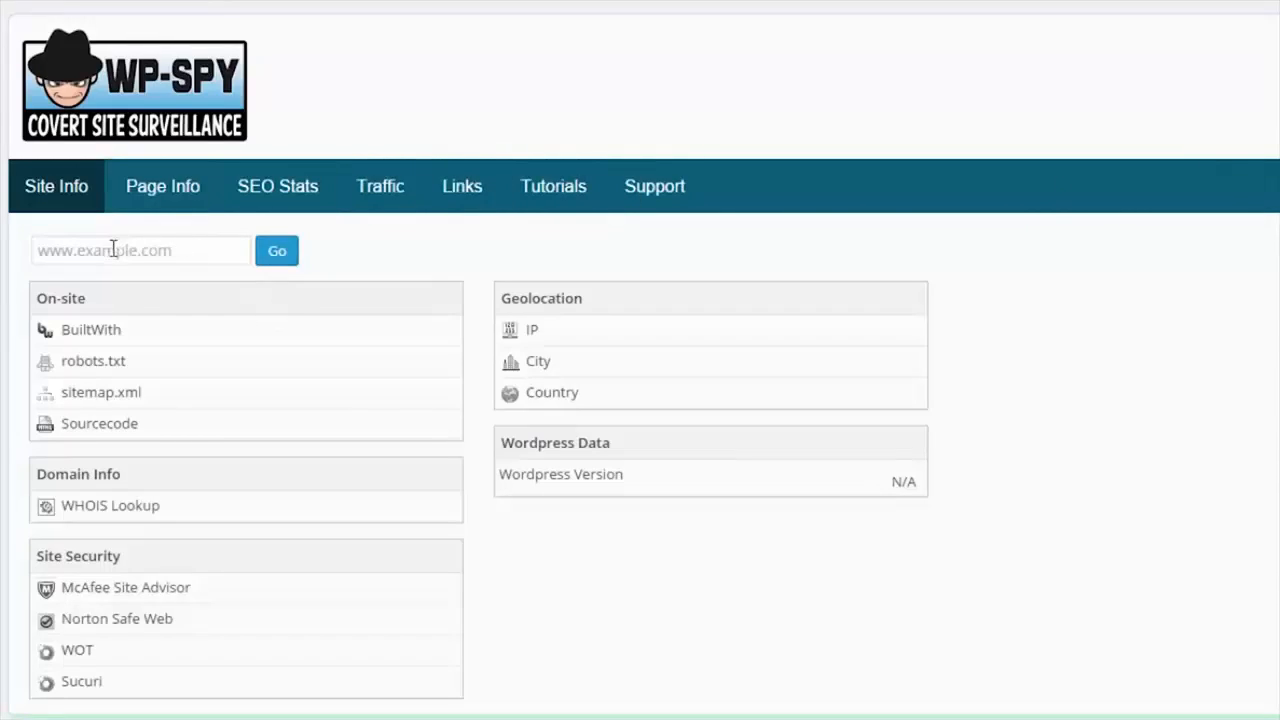
pyautogui.click(140, 250)
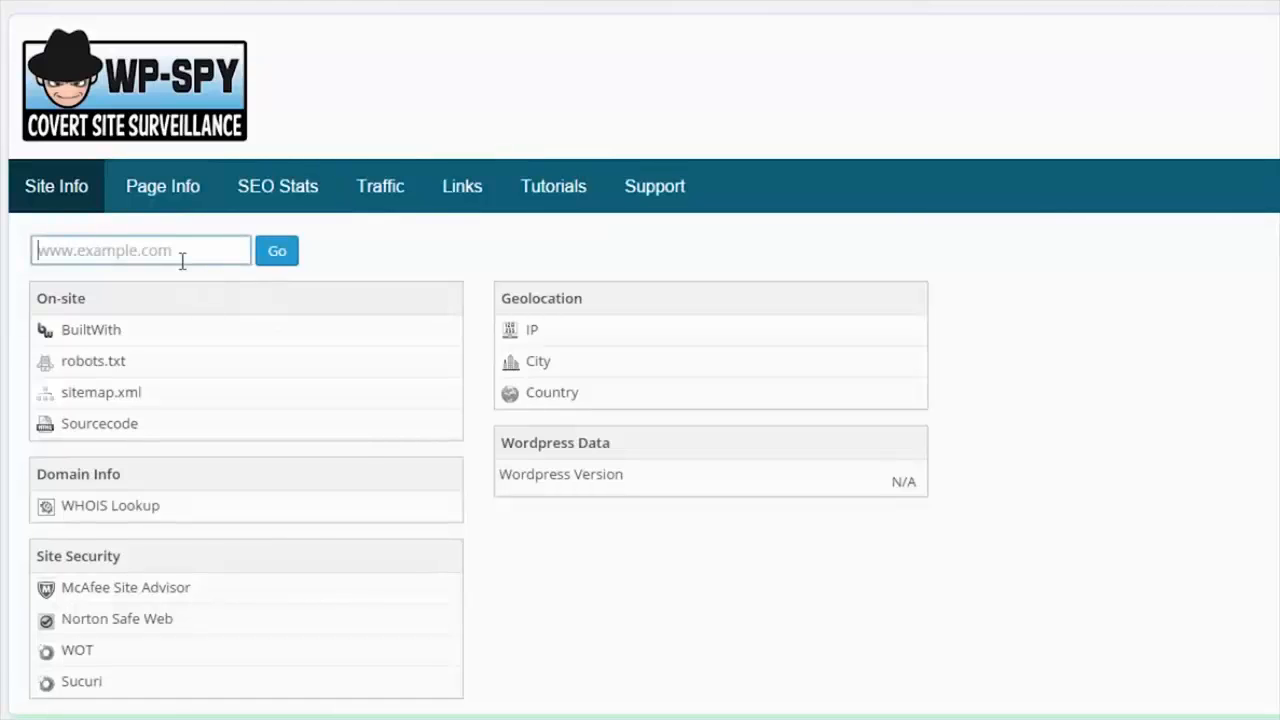
pyautogui.moveTo(183, 281)
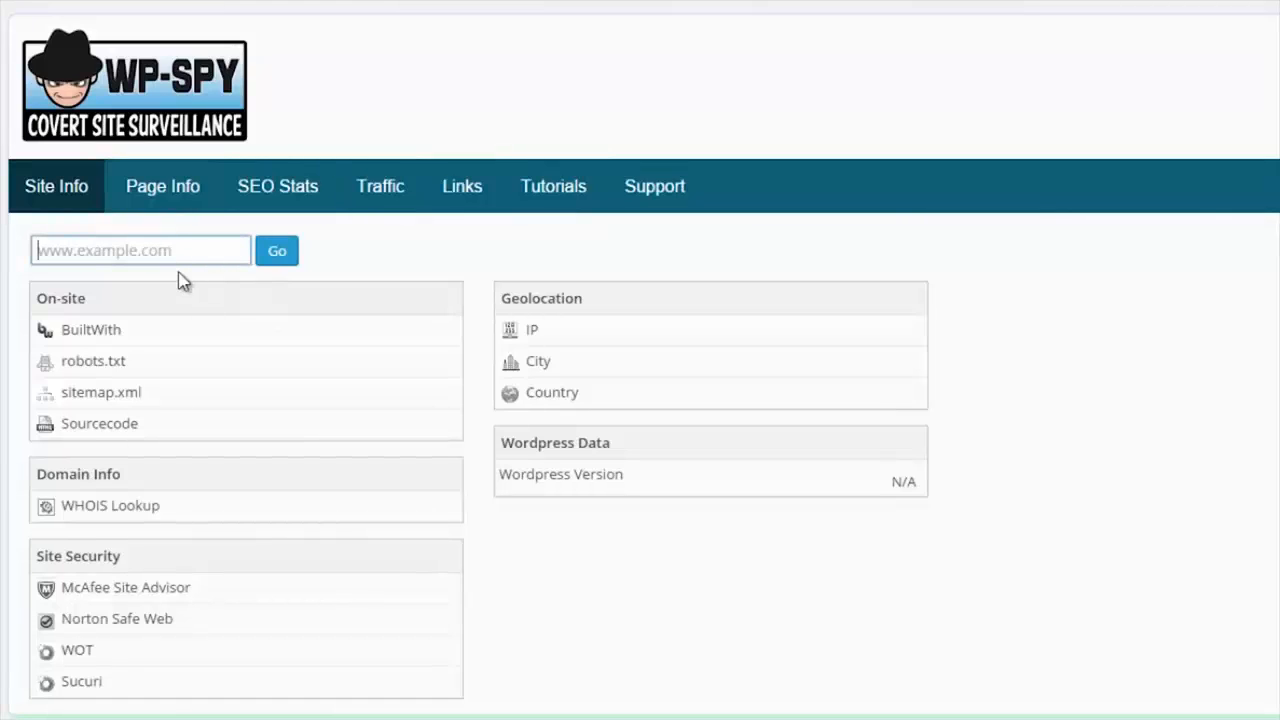
pyautogui.write('www.stealthymarketer.co.uk')
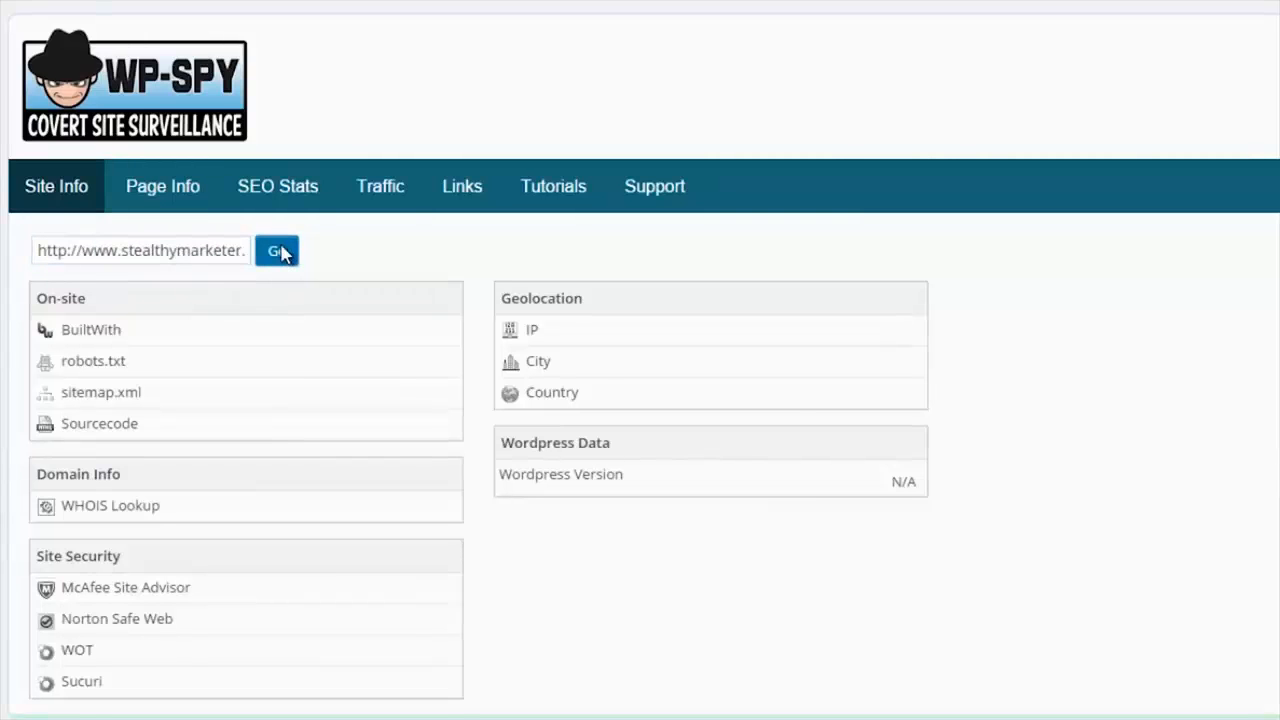
pyautogui.click(276, 251)
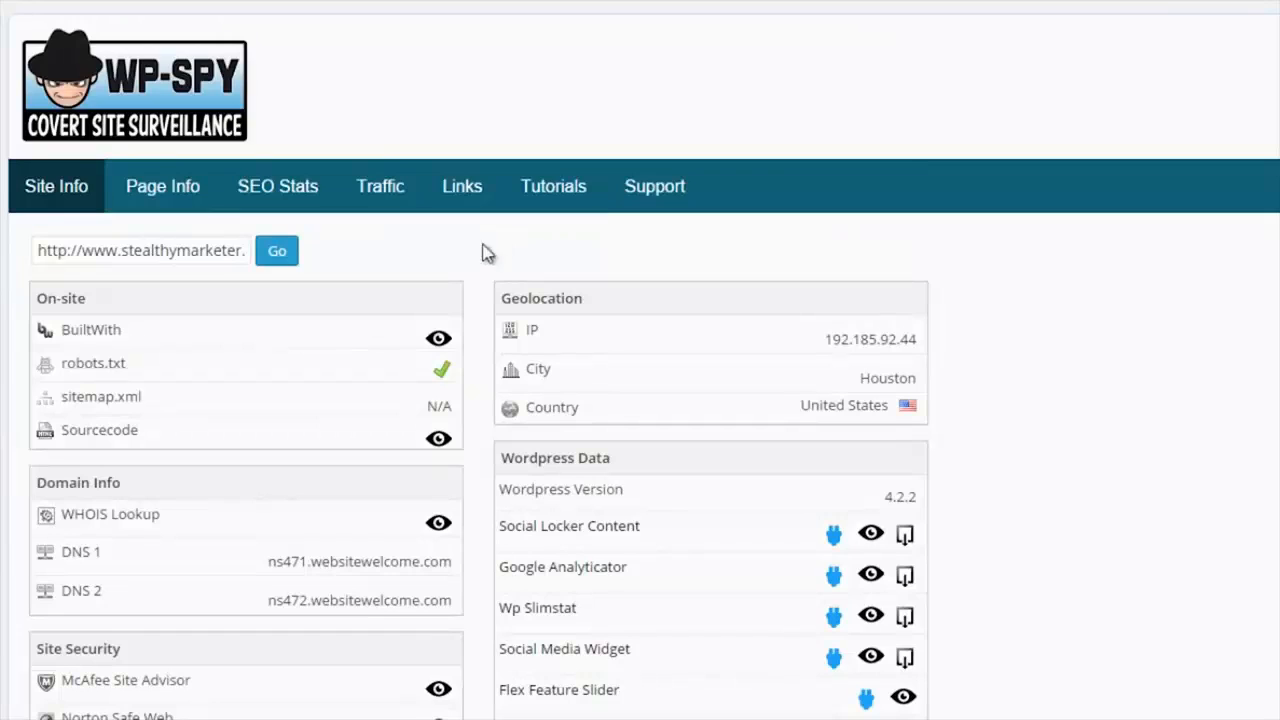
pyautogui.moveTo(90, 340)
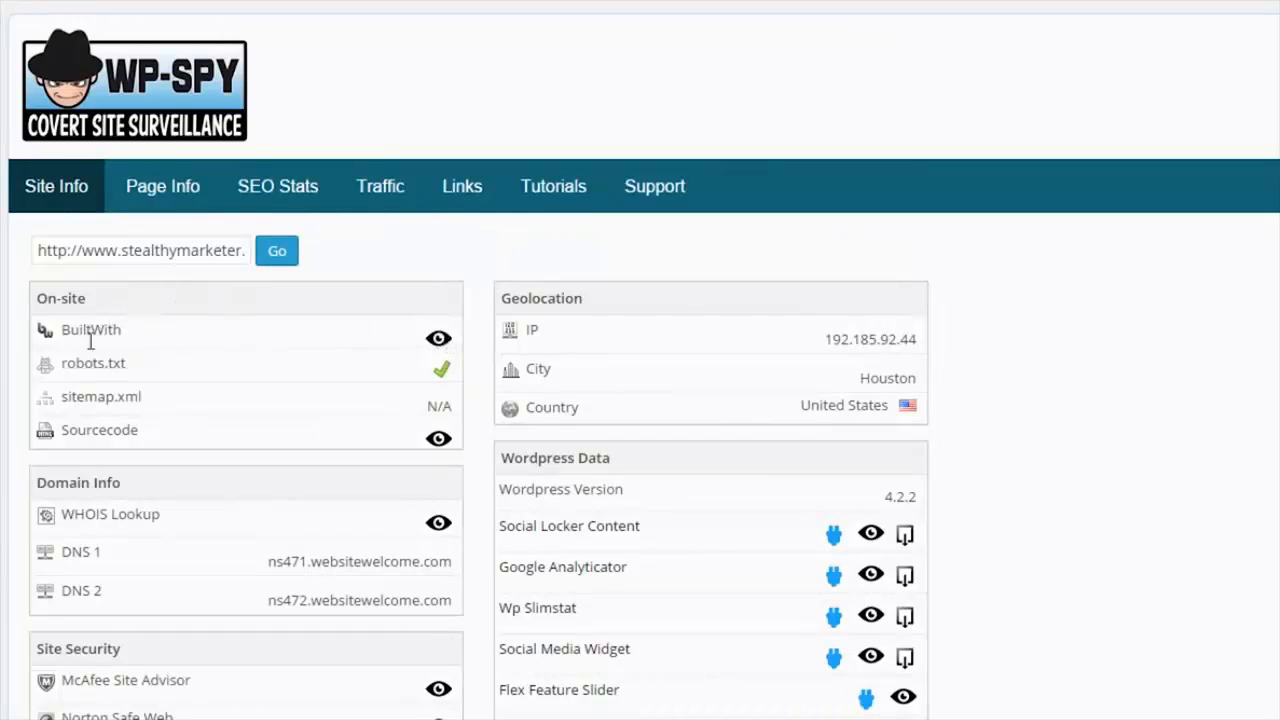
pyautogui.moveTo(438, 338)
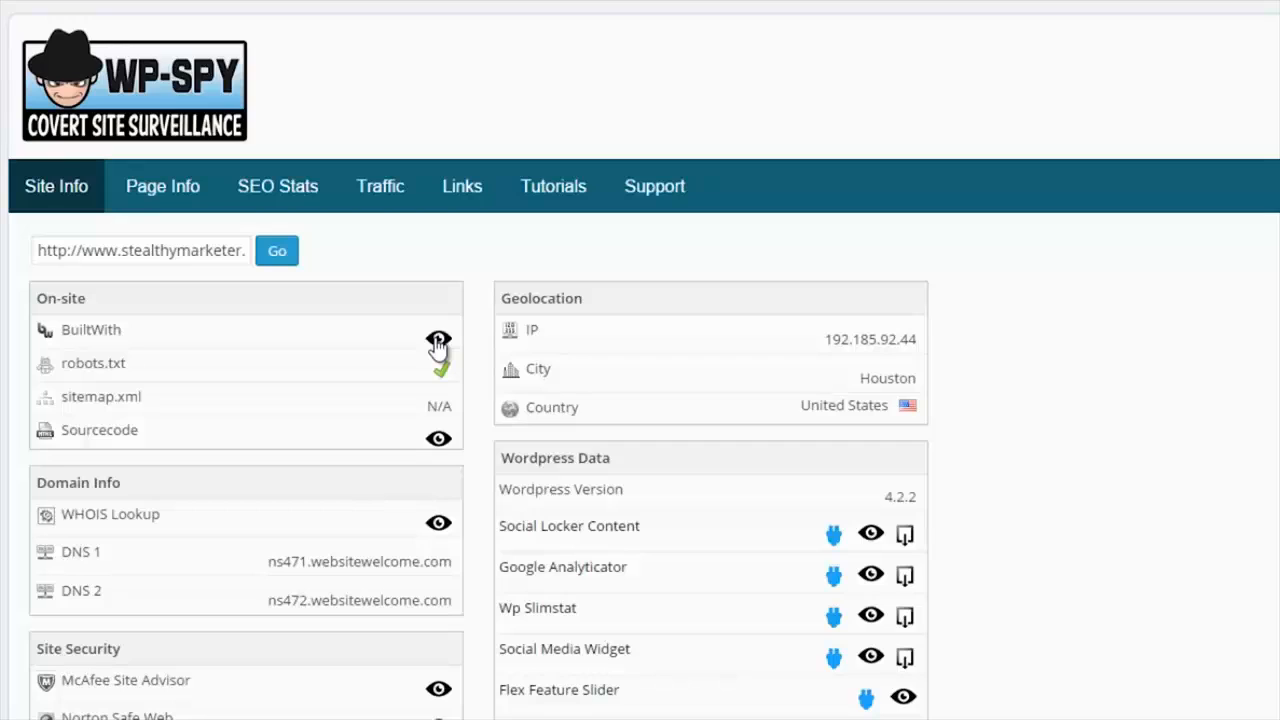
pyautogui.moveTo(73, 390)
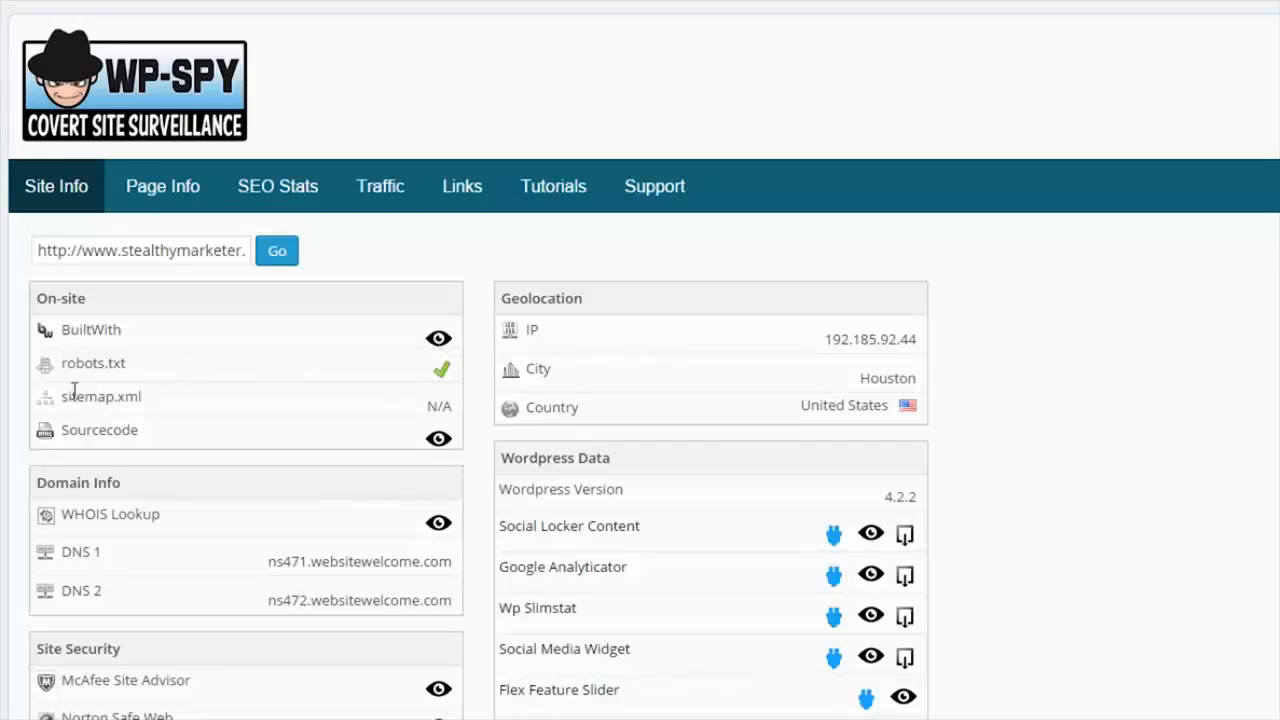
pyautogui.moveTo(238, 388)
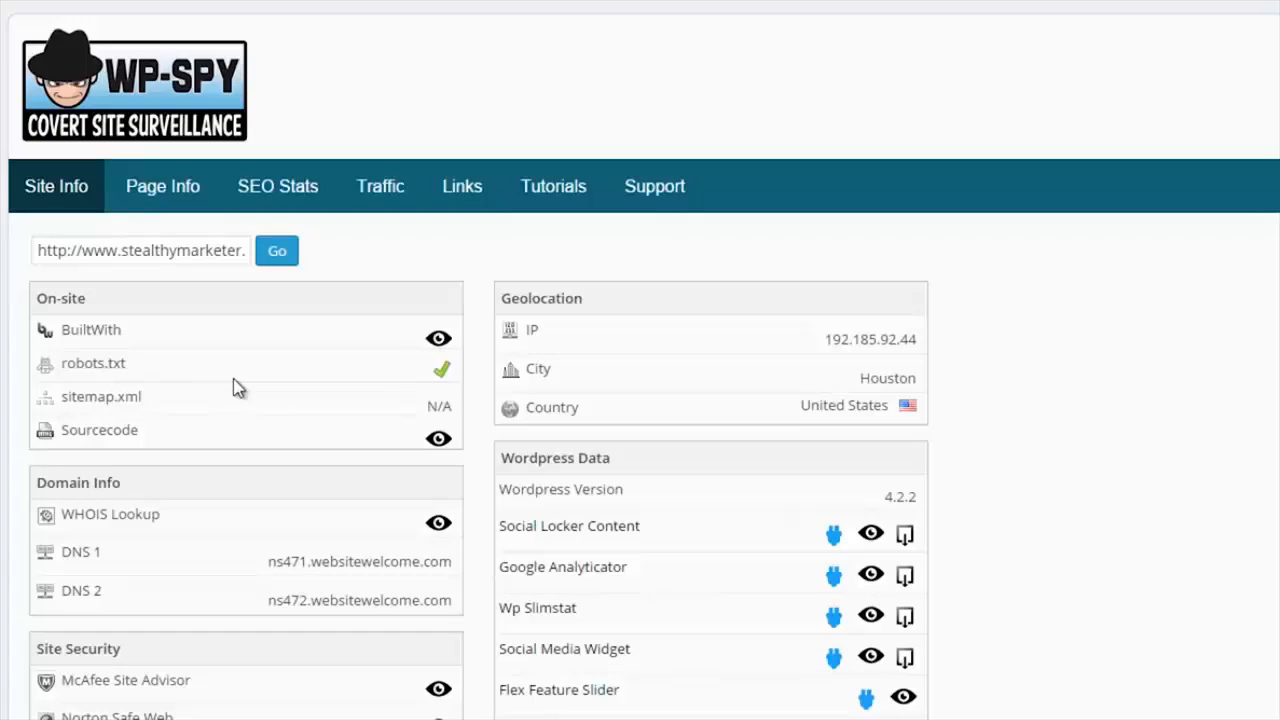
pyautogui.moveTo(67, 392)
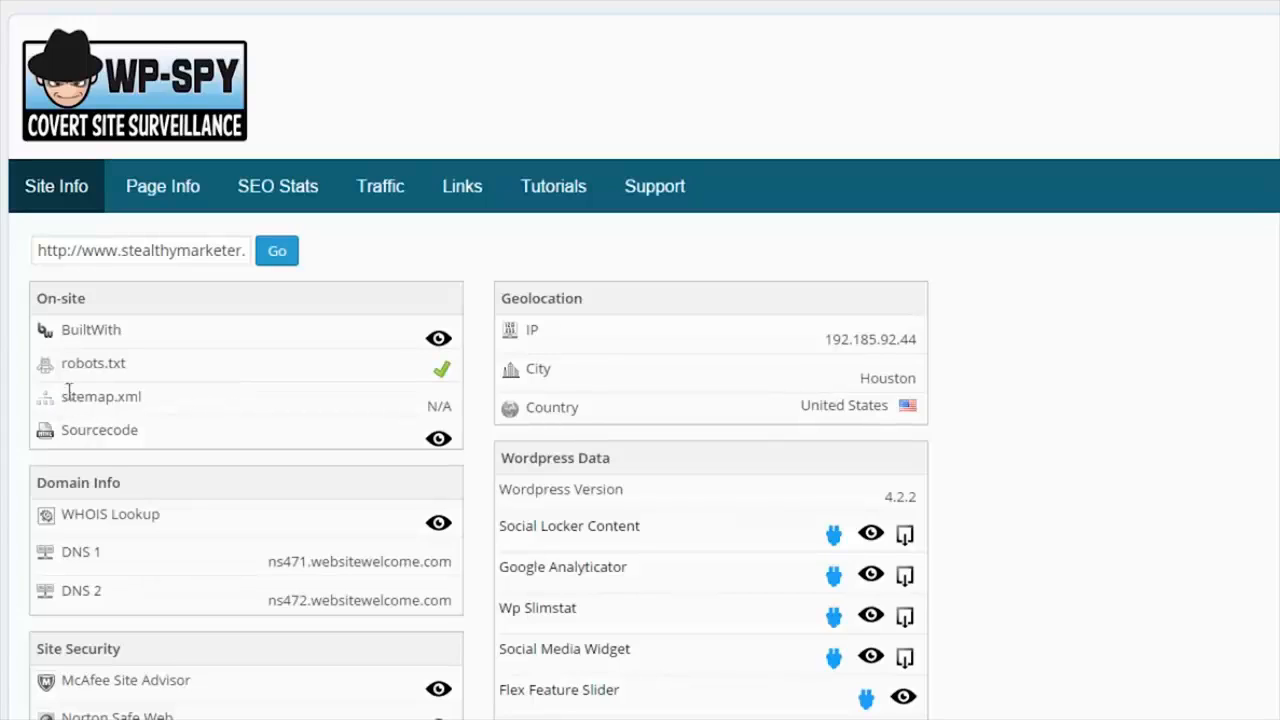
pyautogui.moveTo(357, 447)
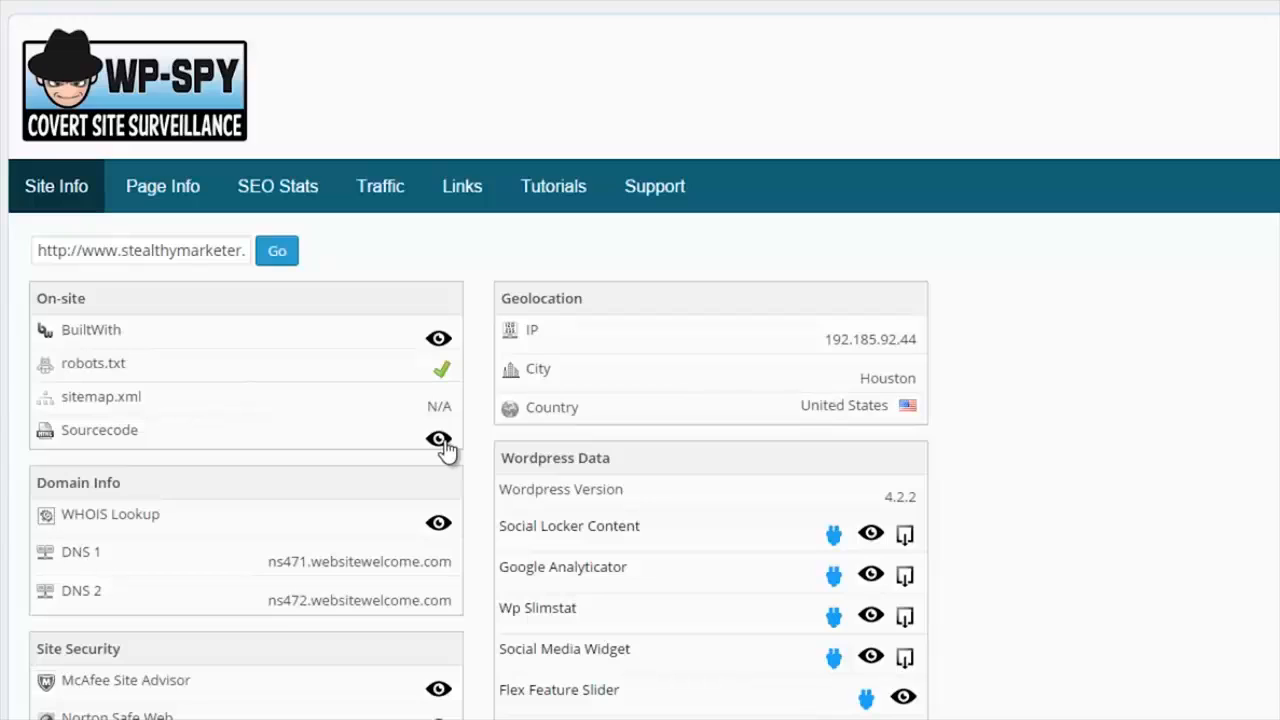
pyautogui.moveTo(177, 497)
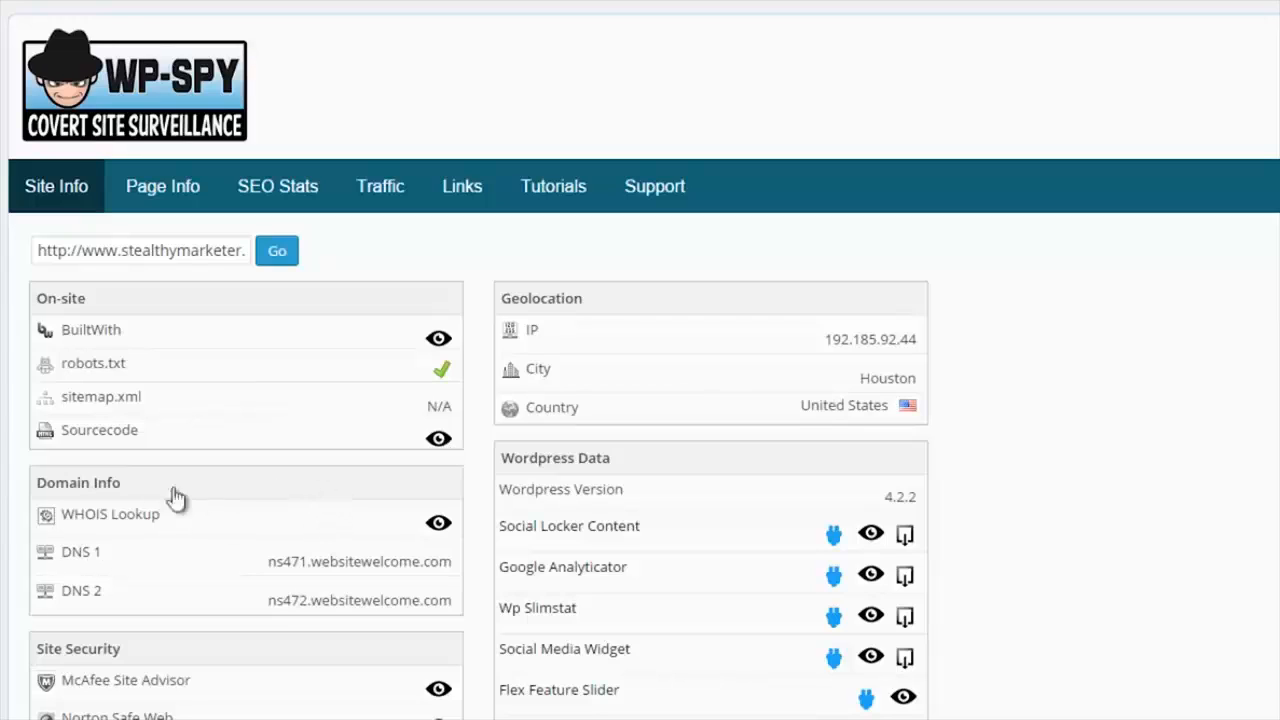
pyautogui.moveTo(302, 514)
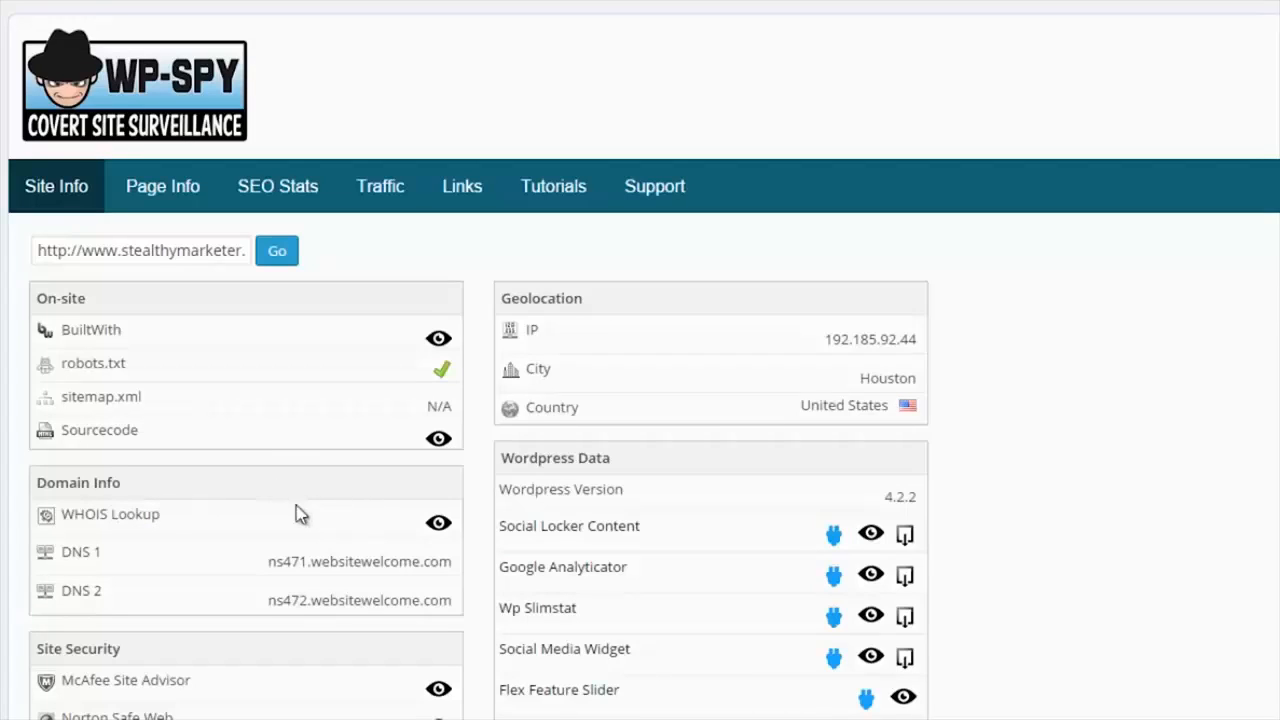
pyautogui.moveTo(73, 585)
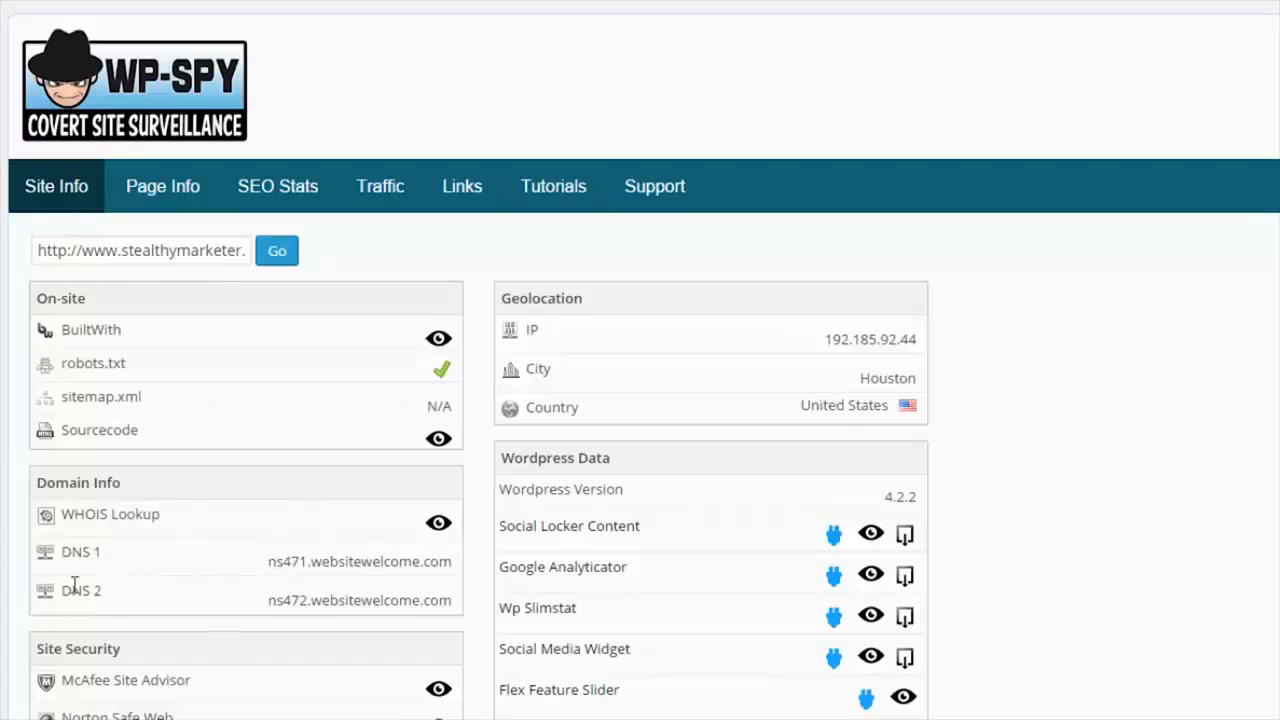
pyautogui.moveTo(264, 515)
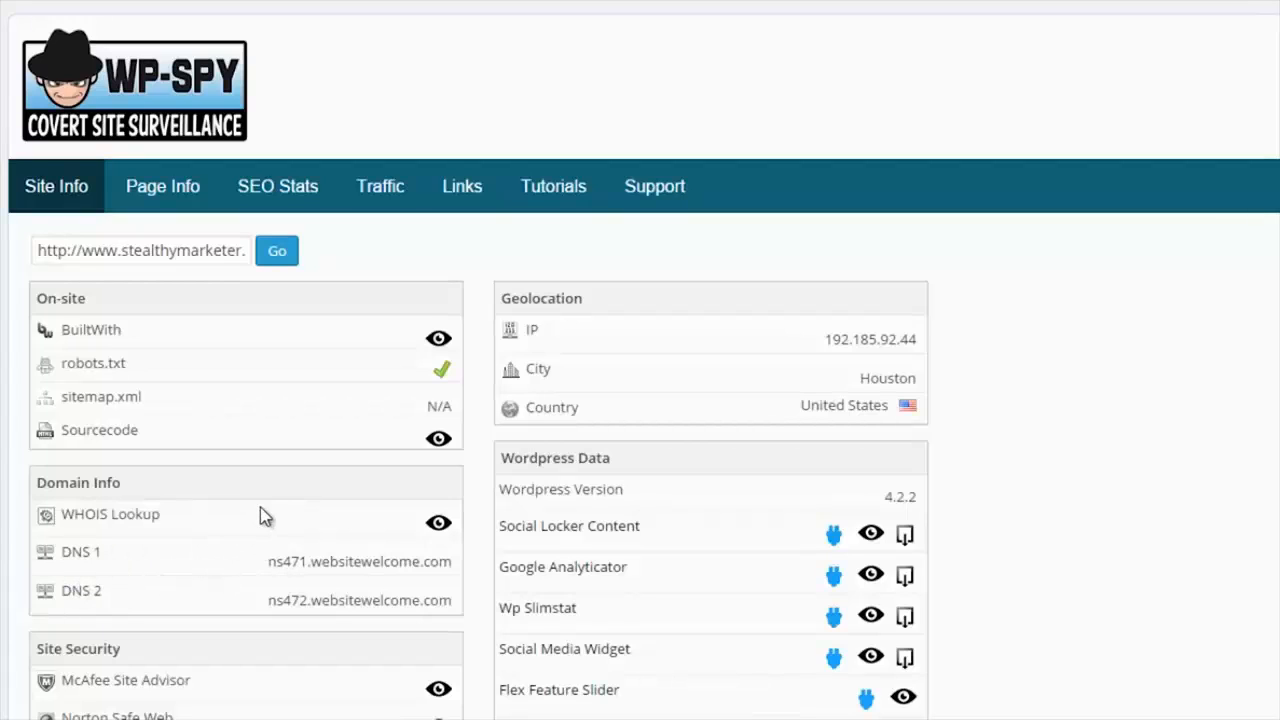
pyautogui.moveTo(303, 505)
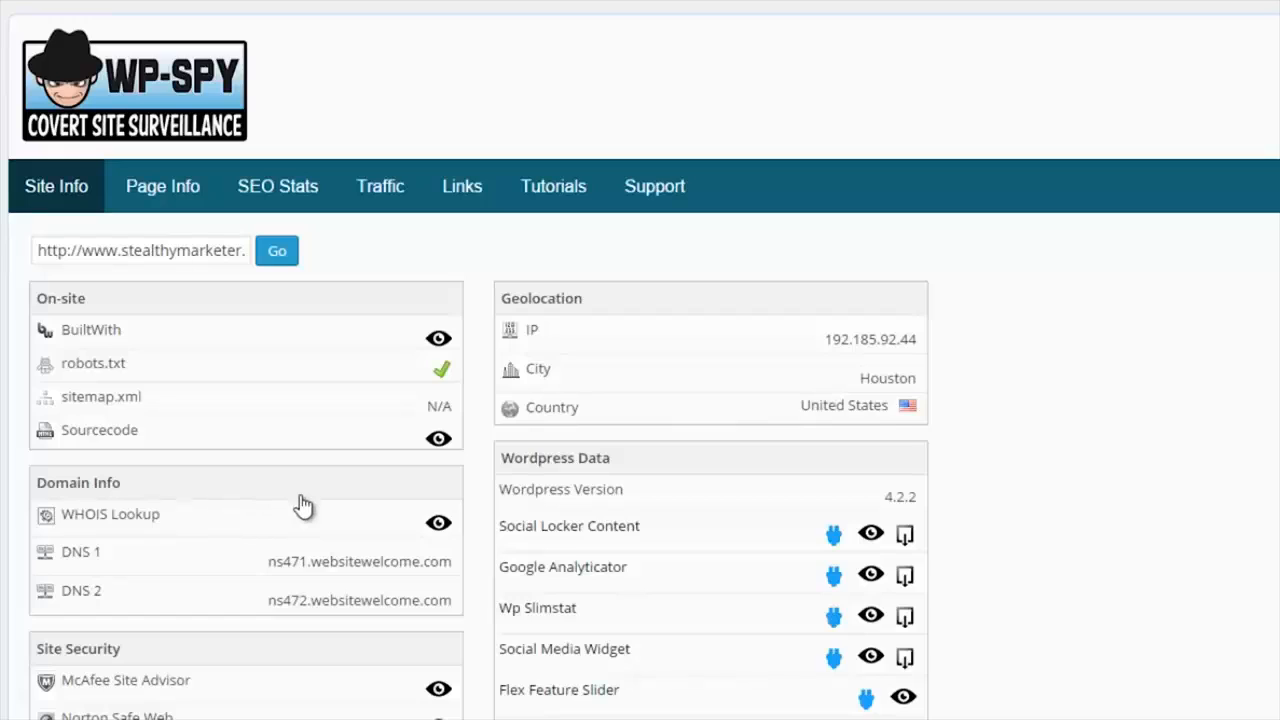
pyautogui.scroll(-3)
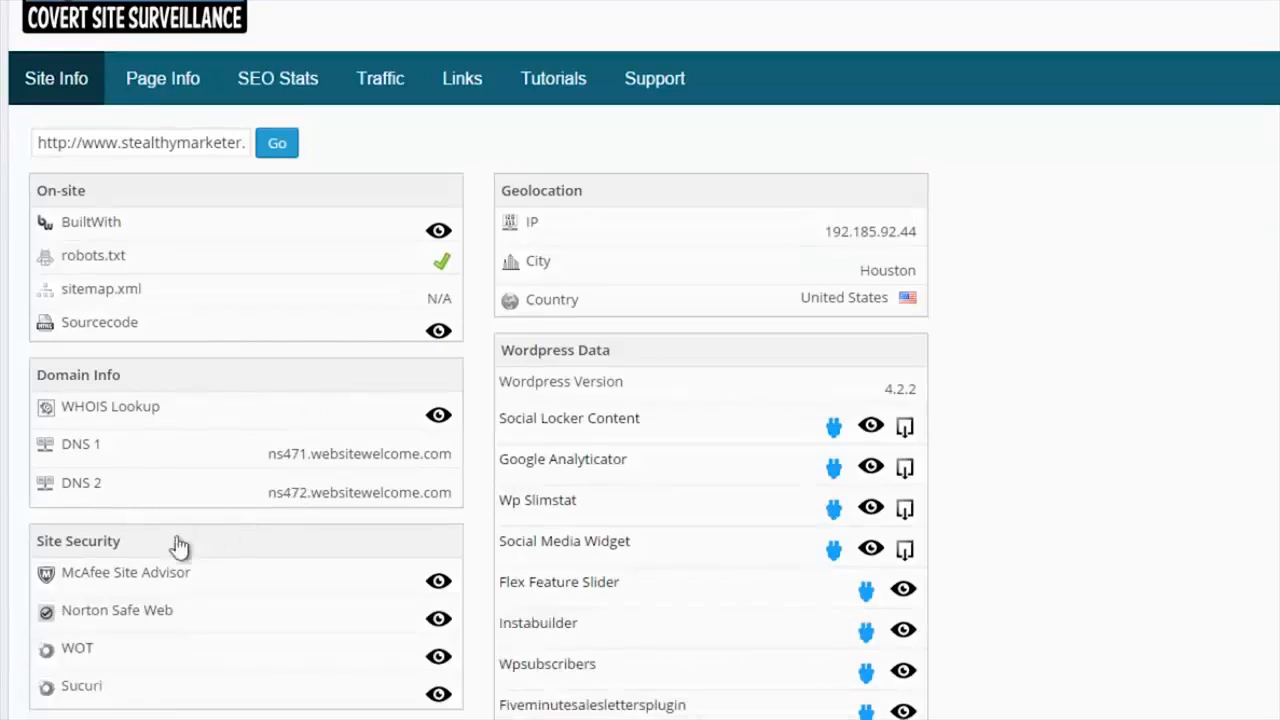
pyautogui.moveTo(145, 545)
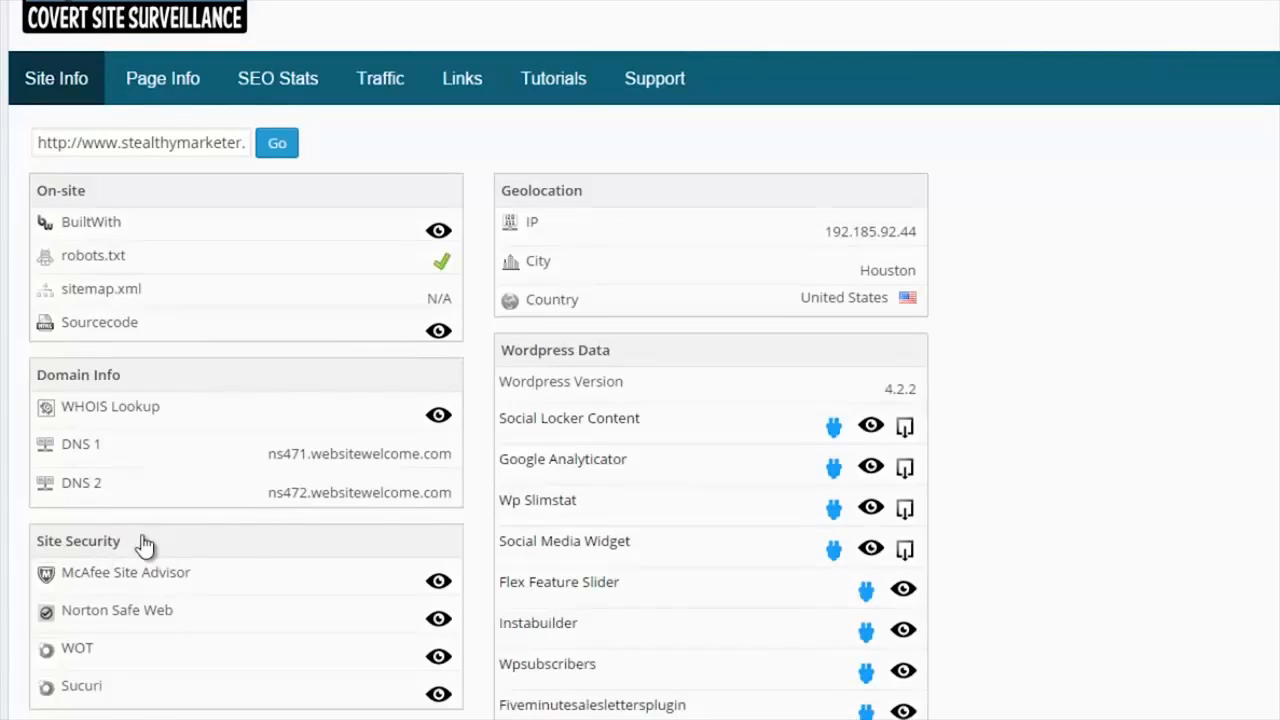
pyautogui.moveTo(418, 590)
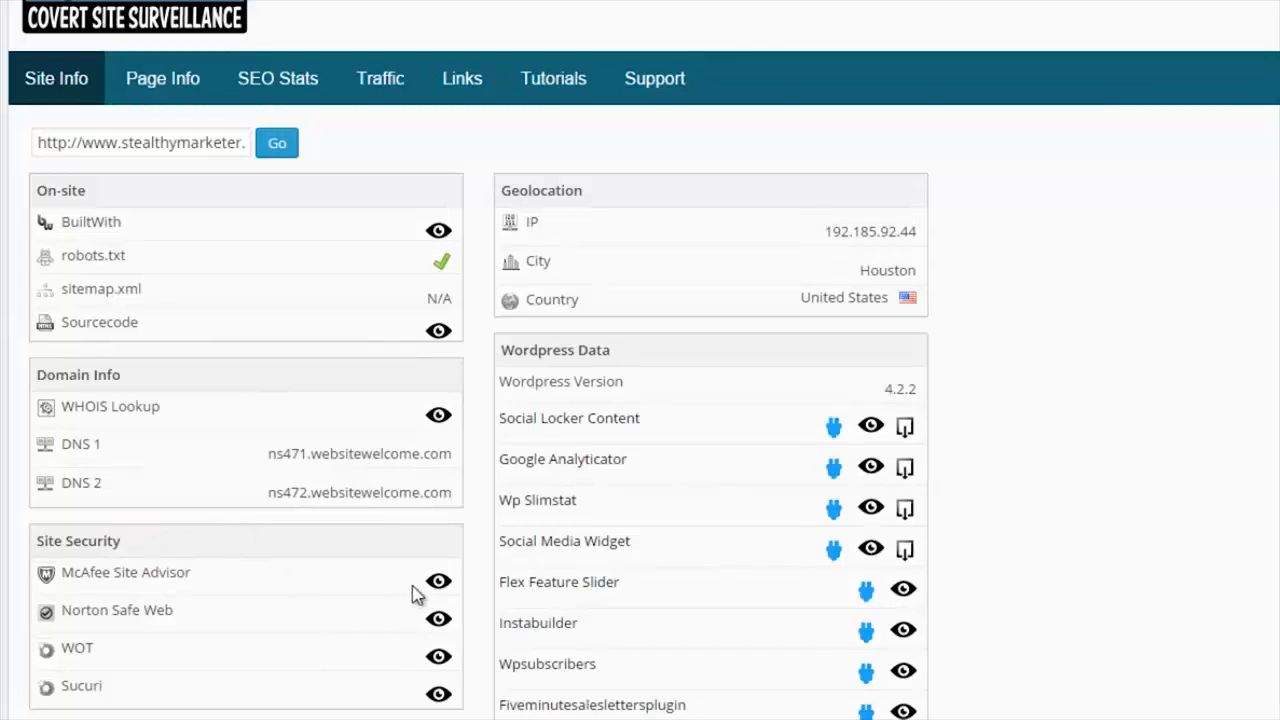
pyautogui.moveTo(421, 622)
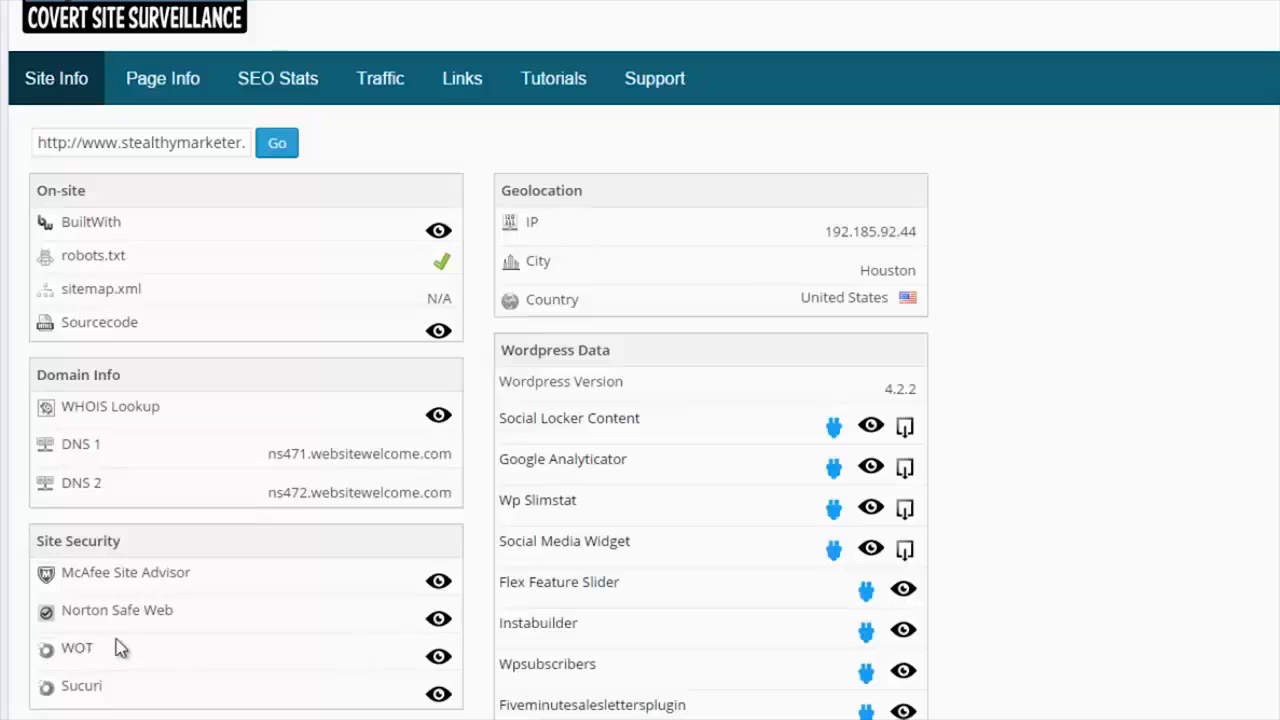
pyautogui.moveTo(237, 597)
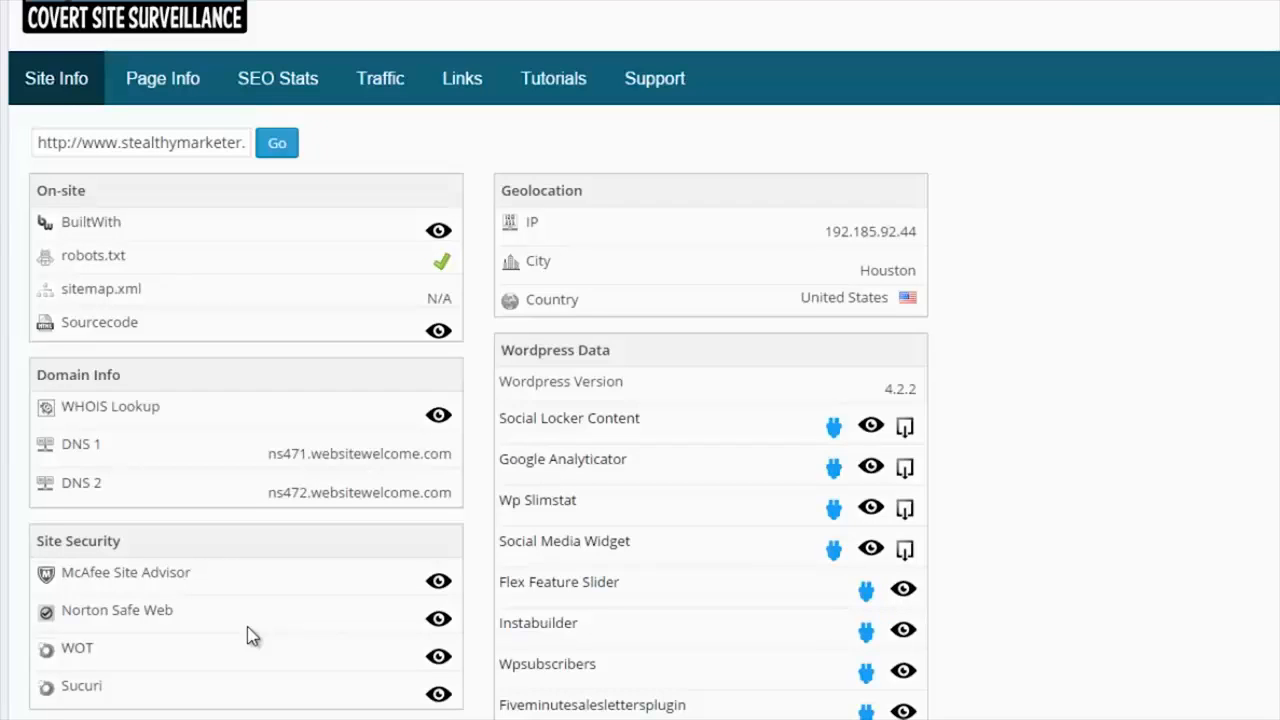
pyautogui.moveTo(765, 250)
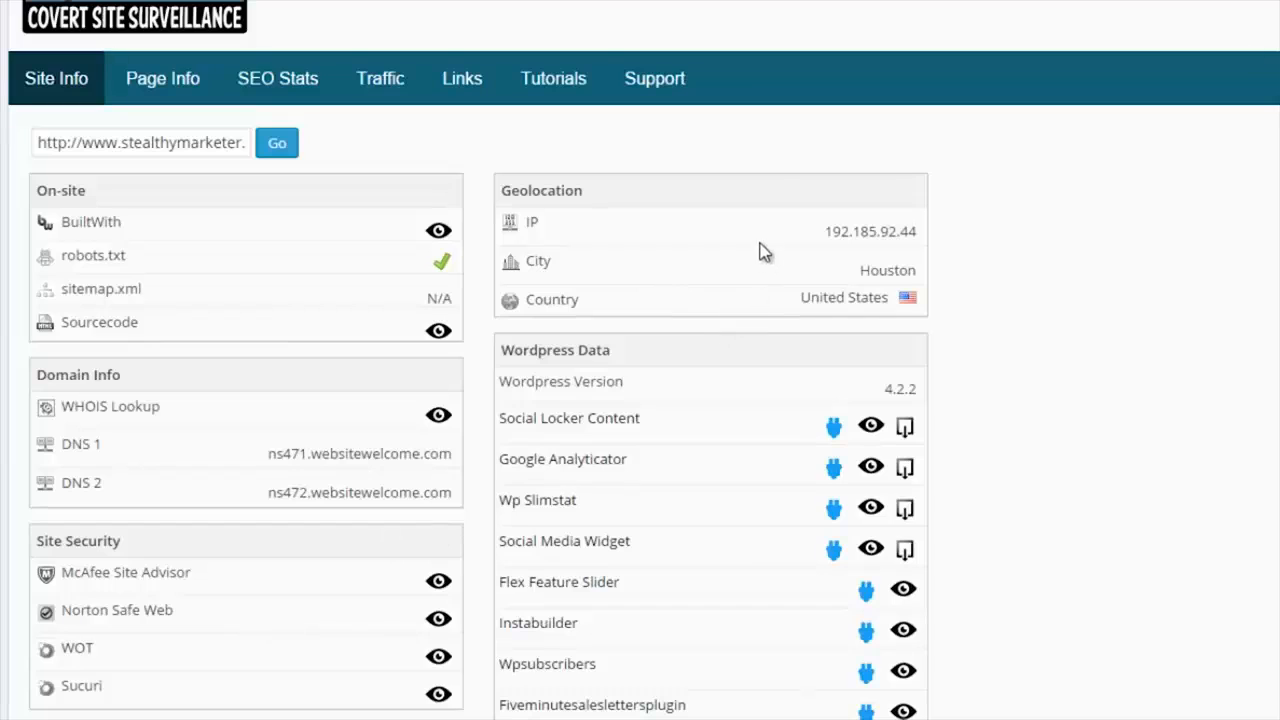
pyautogui.moveTo(910, 225)
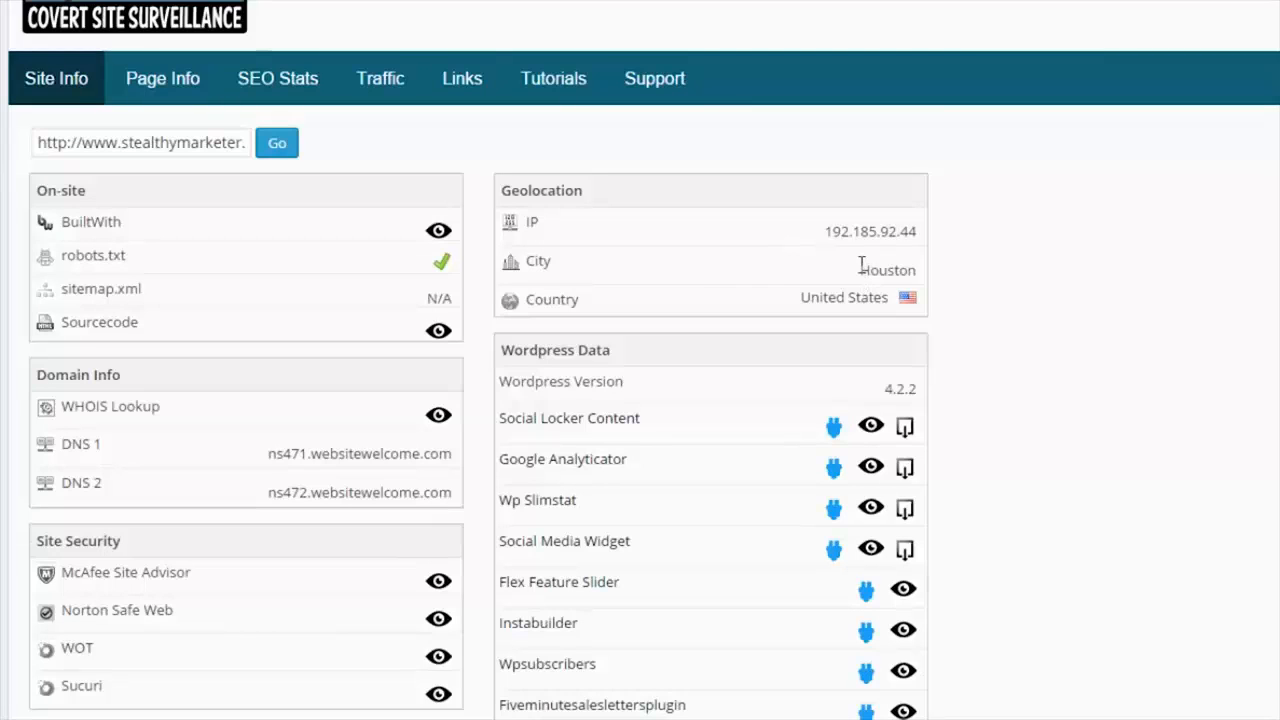
pyautogui.moveTo(773, 331)
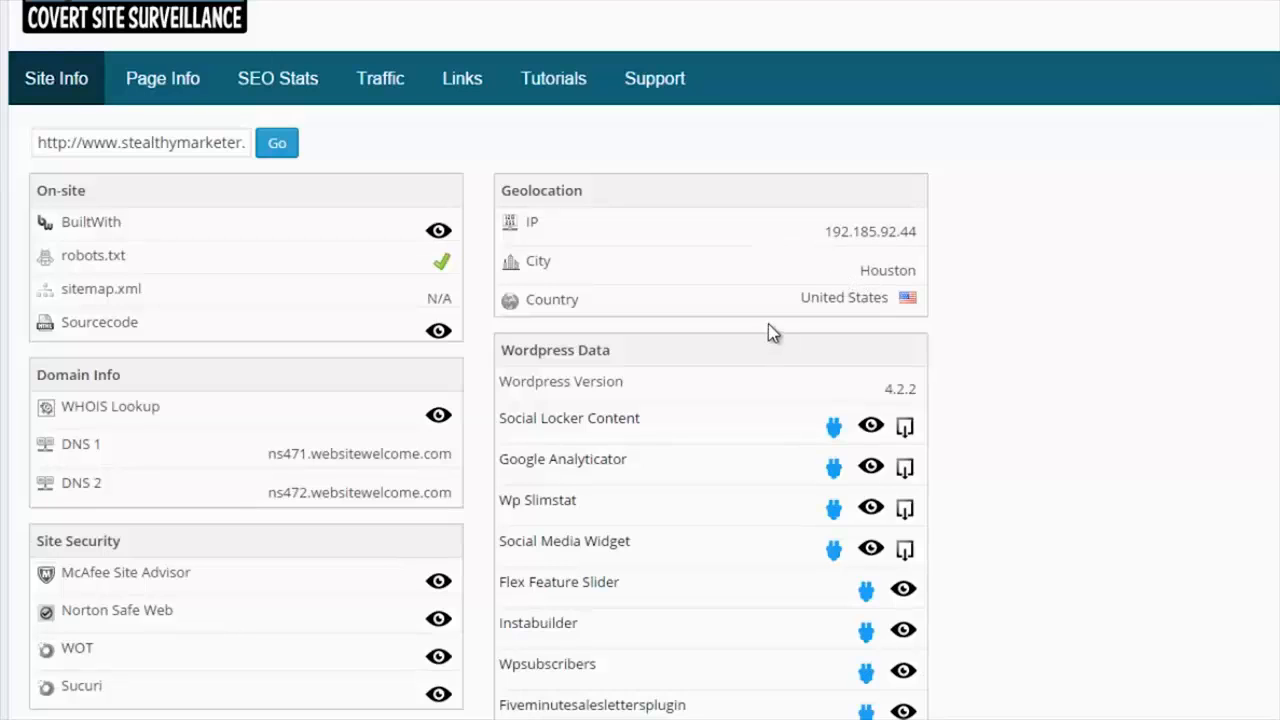
pyautogui.moveTo(588, 445)
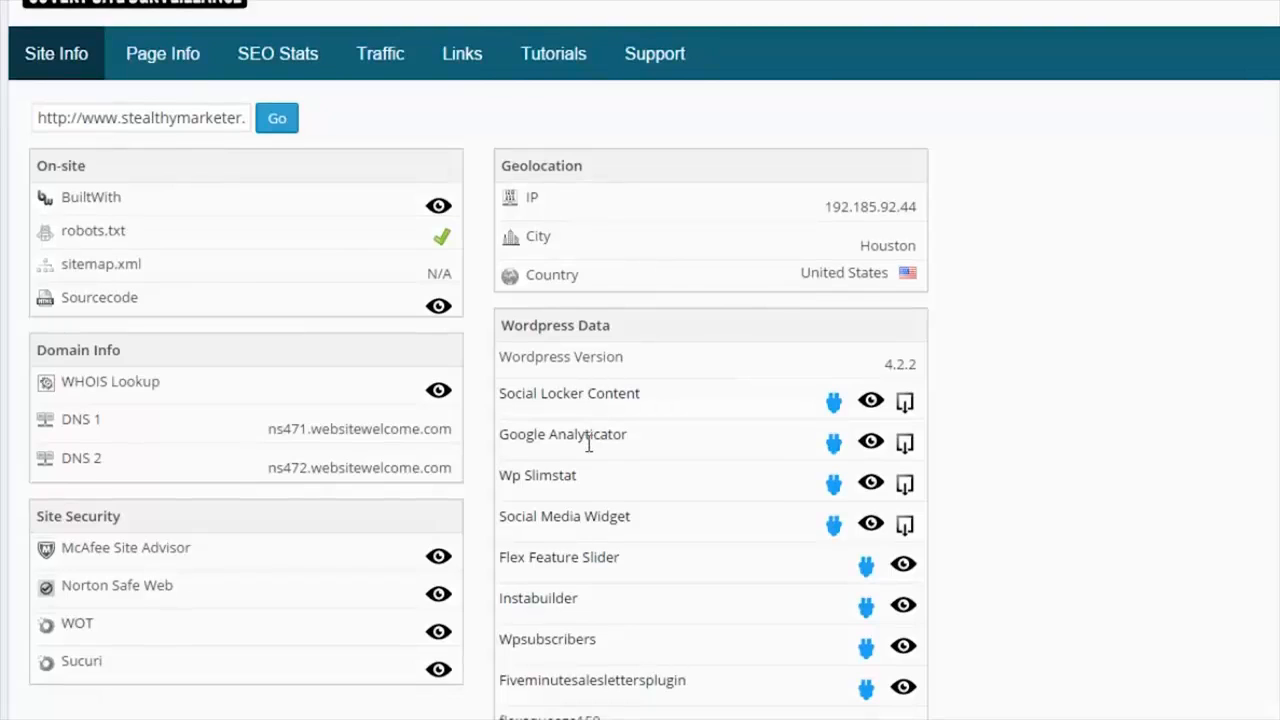
pyautogui.moveTo(627, 463)
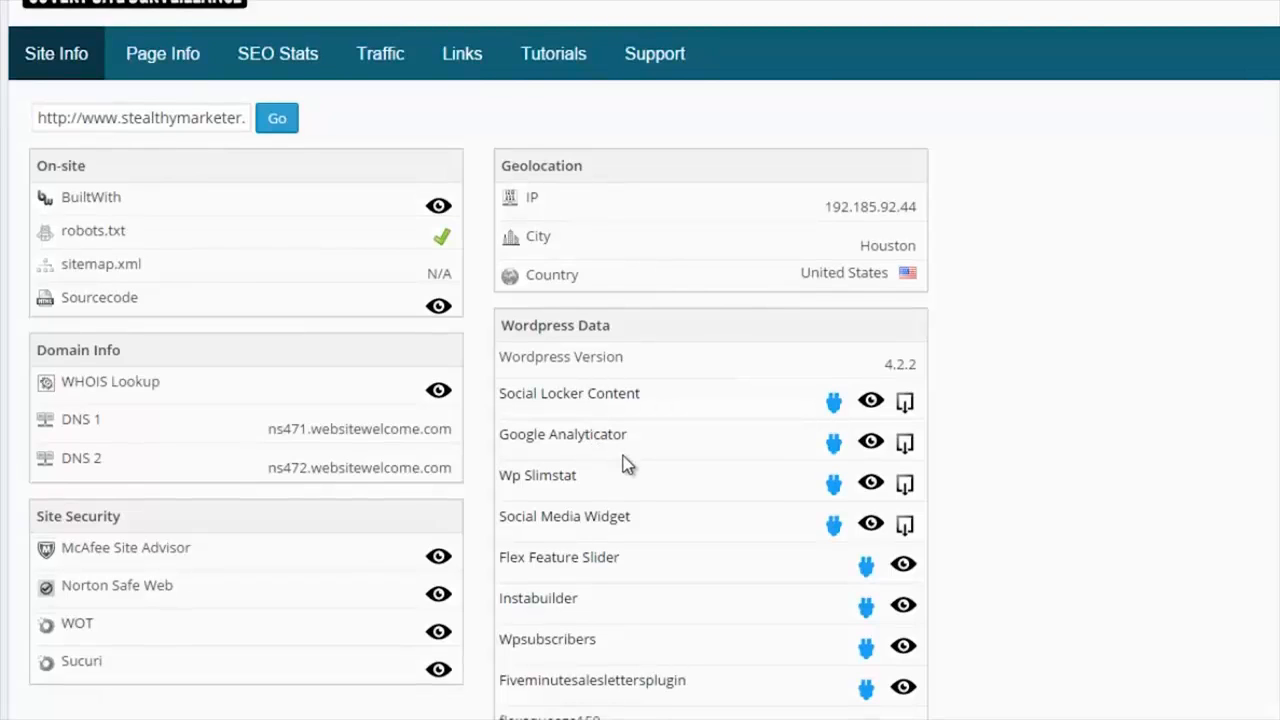
pyautogui.moveTo(533, 362)
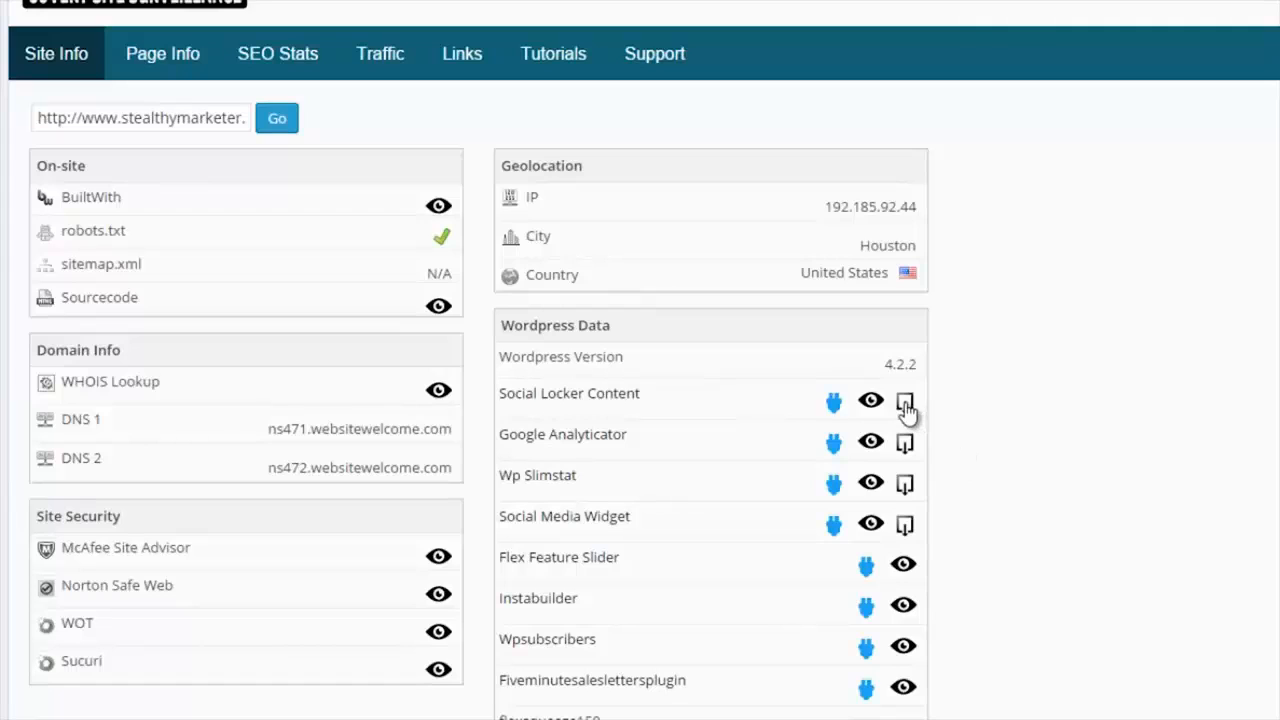
pyautogui.moveTo(905, 490)
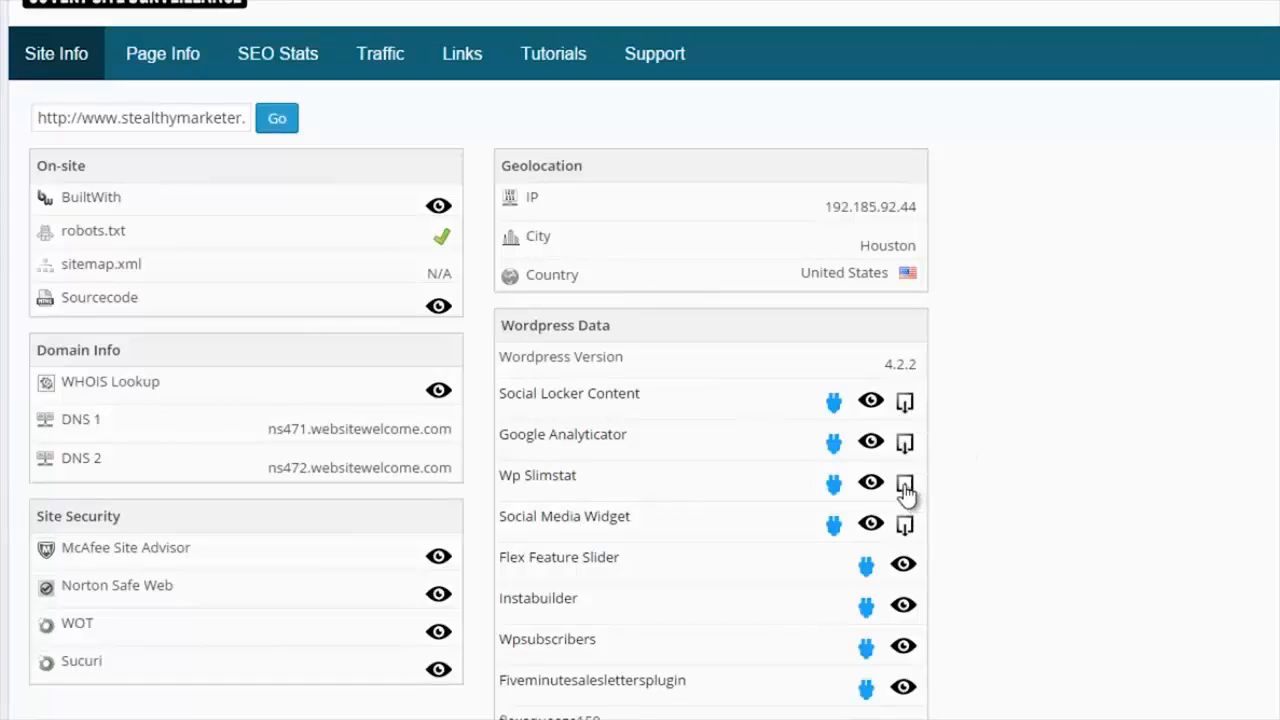
pyautogui.moveTo(1060, 333)
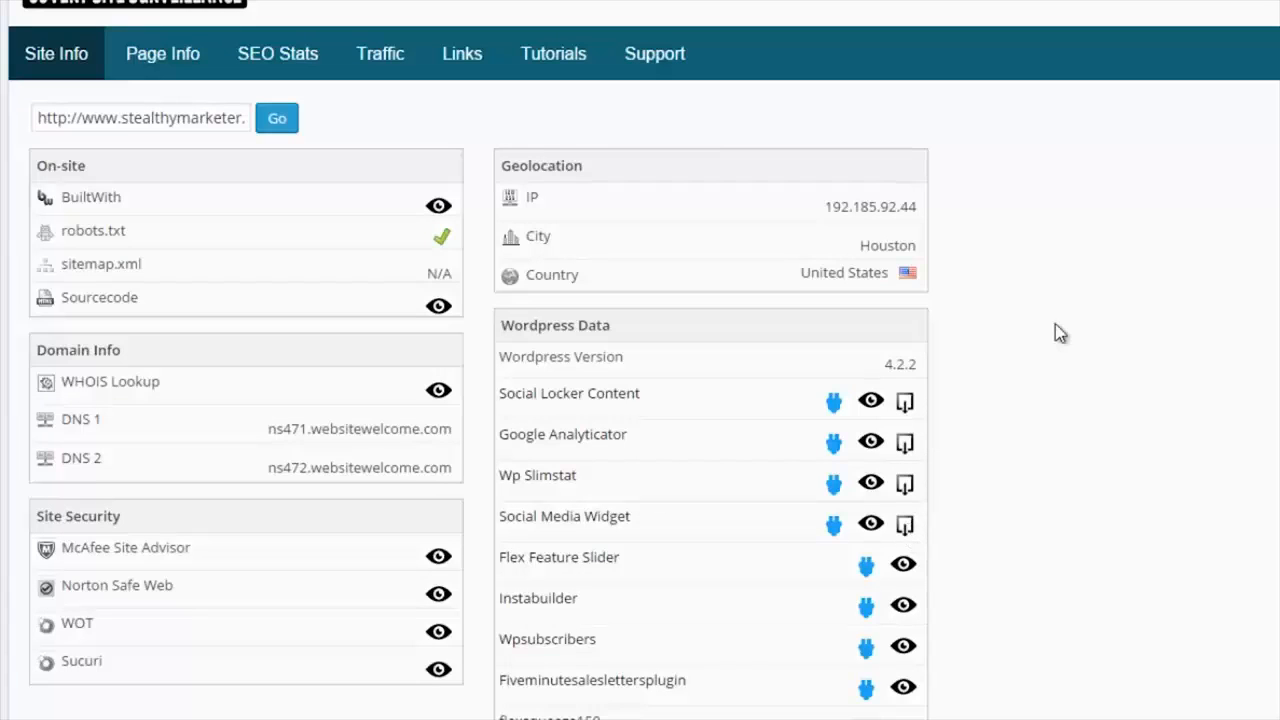
pyautogui.moveTo(525, 562)
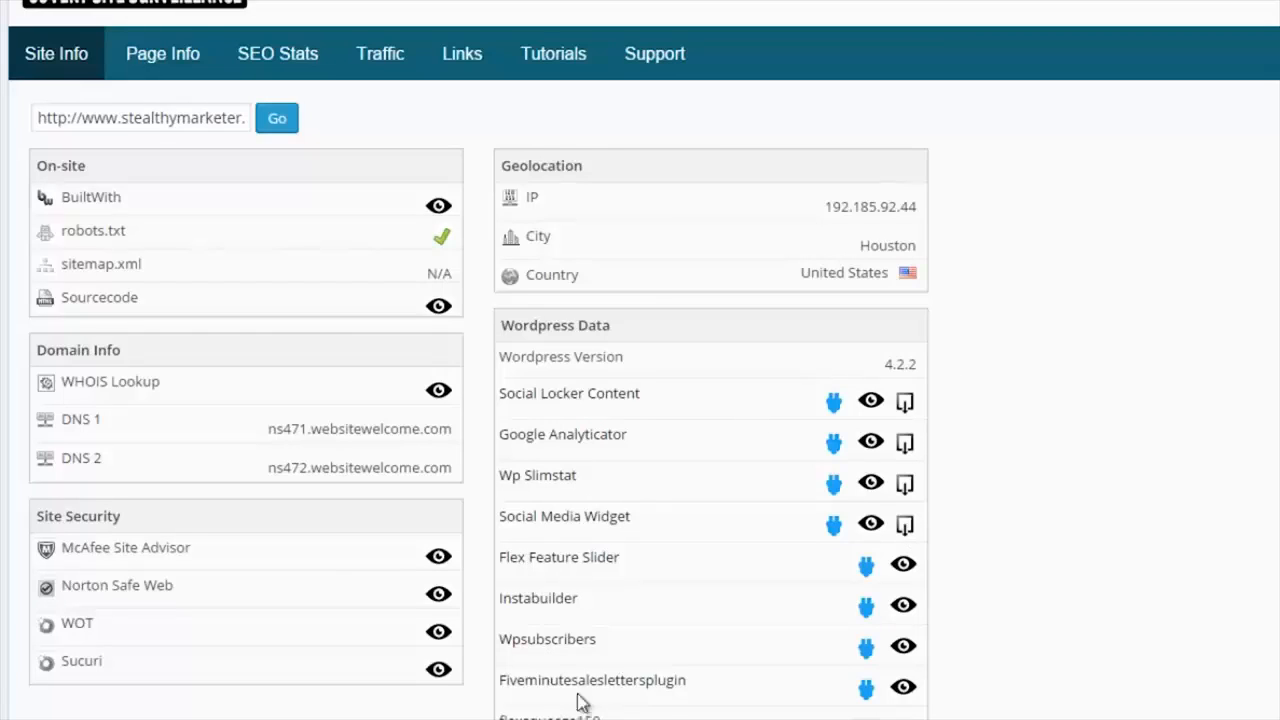
pyautogui.moveTo(903, 565)
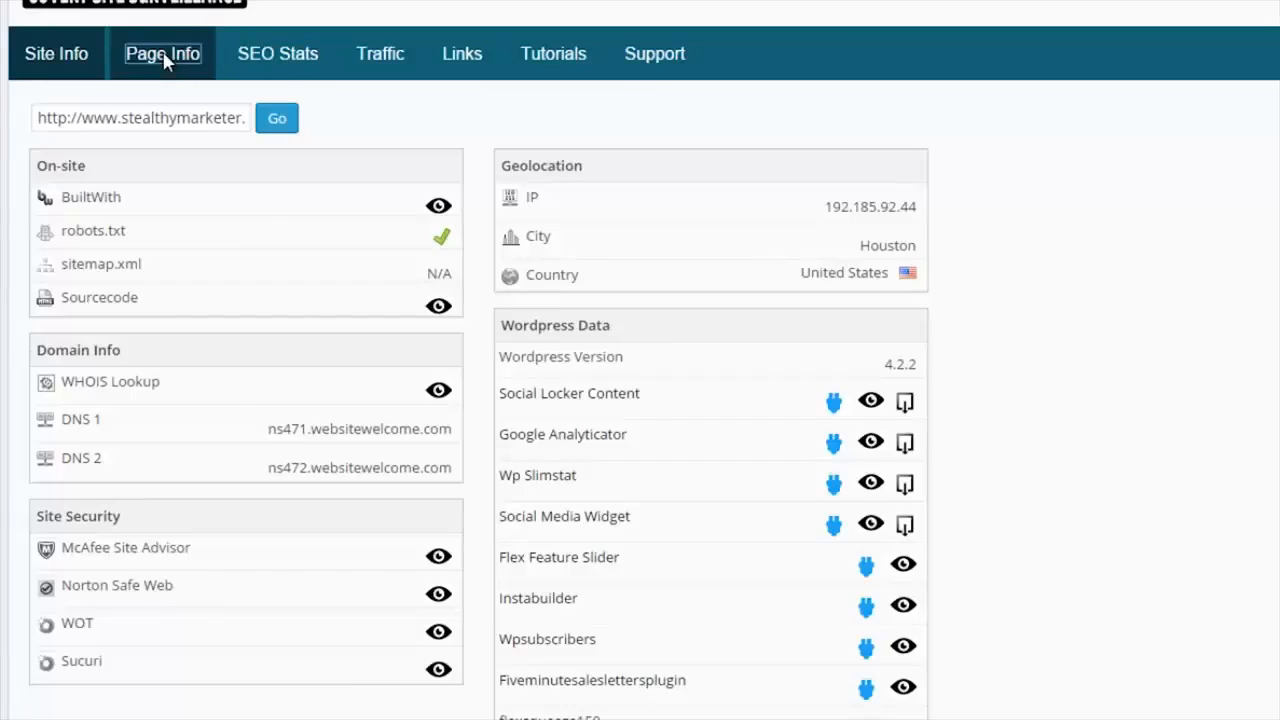
# Browse the Page Info tag table, from title and meta keywords to body text length.
pyautogui.click(162, 53)
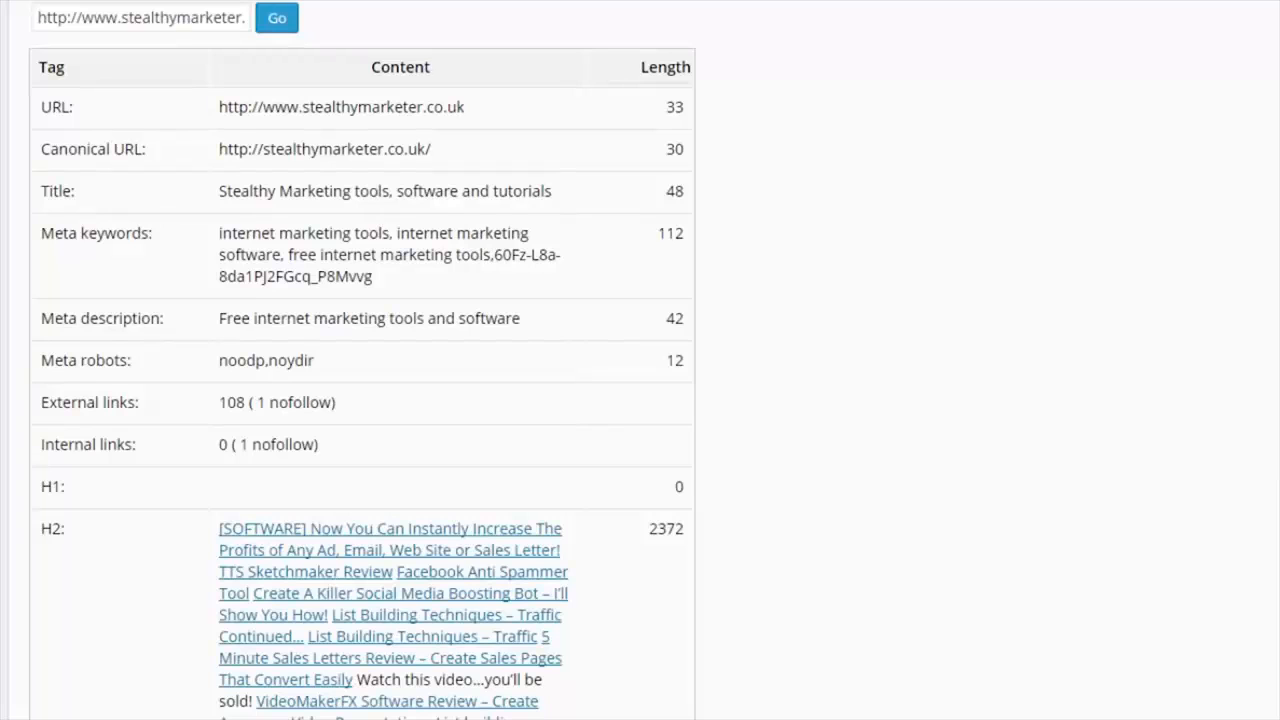
pyautogui.moveTo(262, 256)
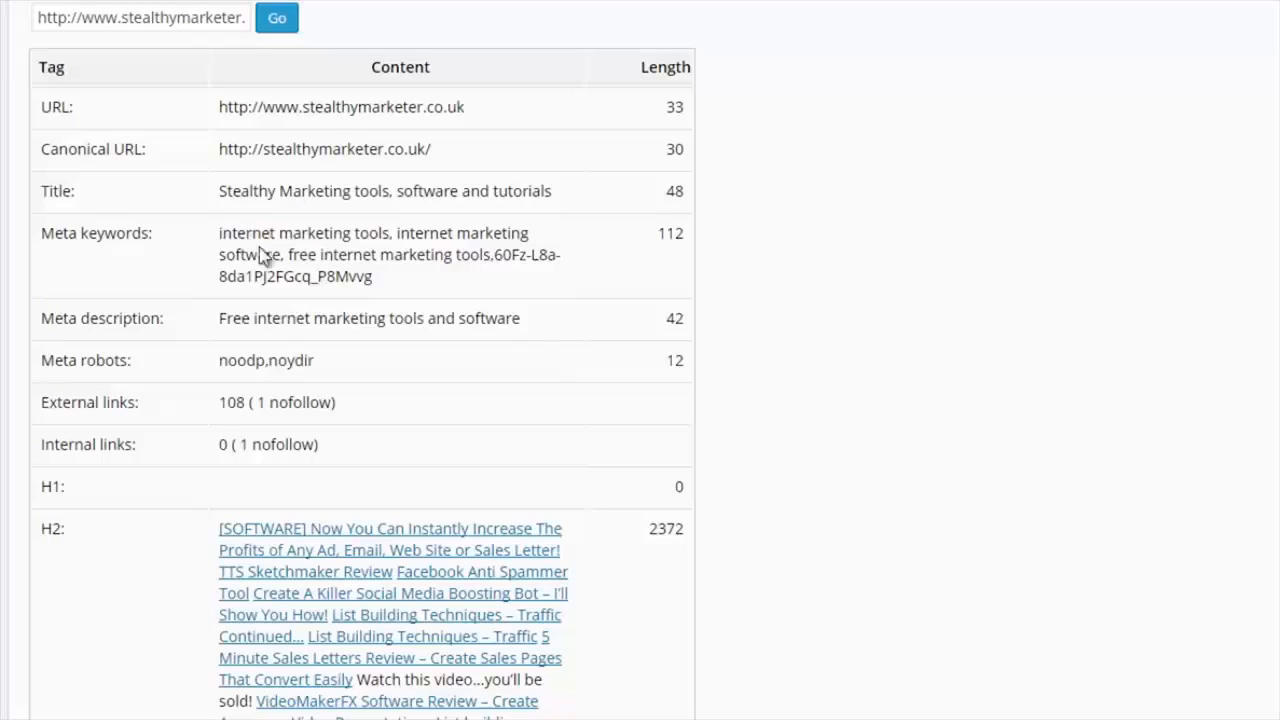
pyautogui.moveTo(138, 312)
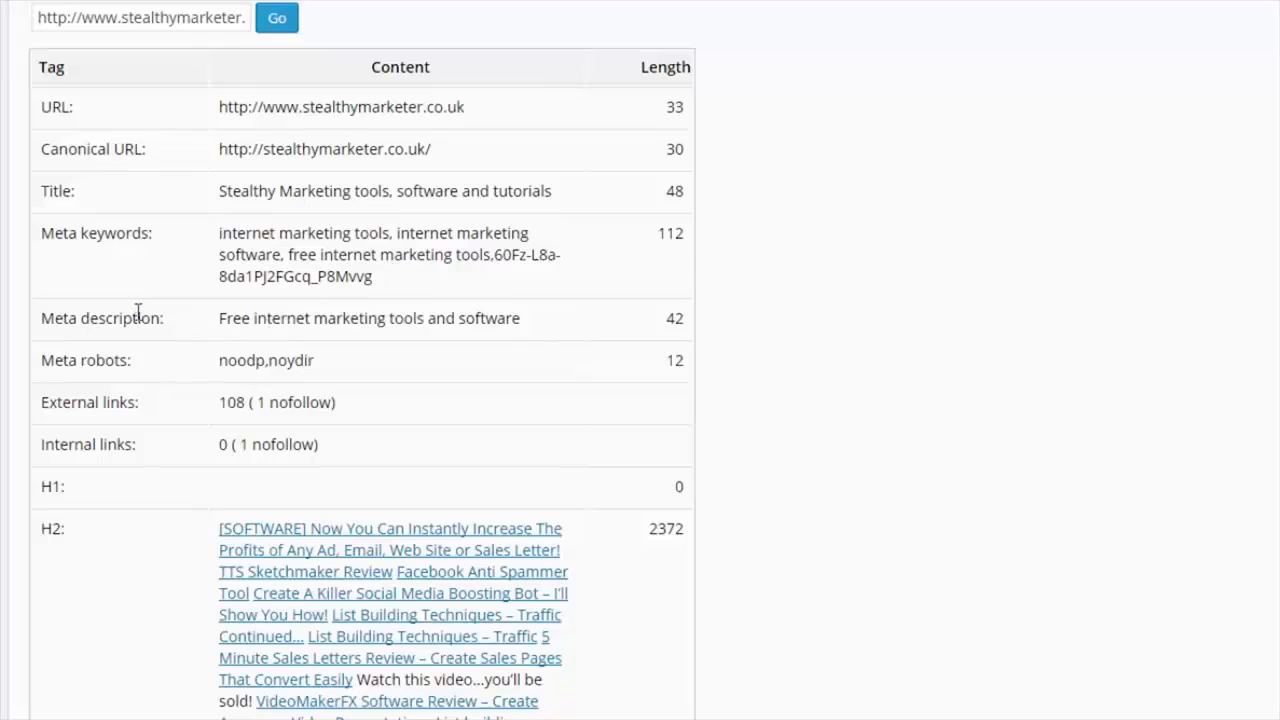
pyautogui.moveTo(343, 387)
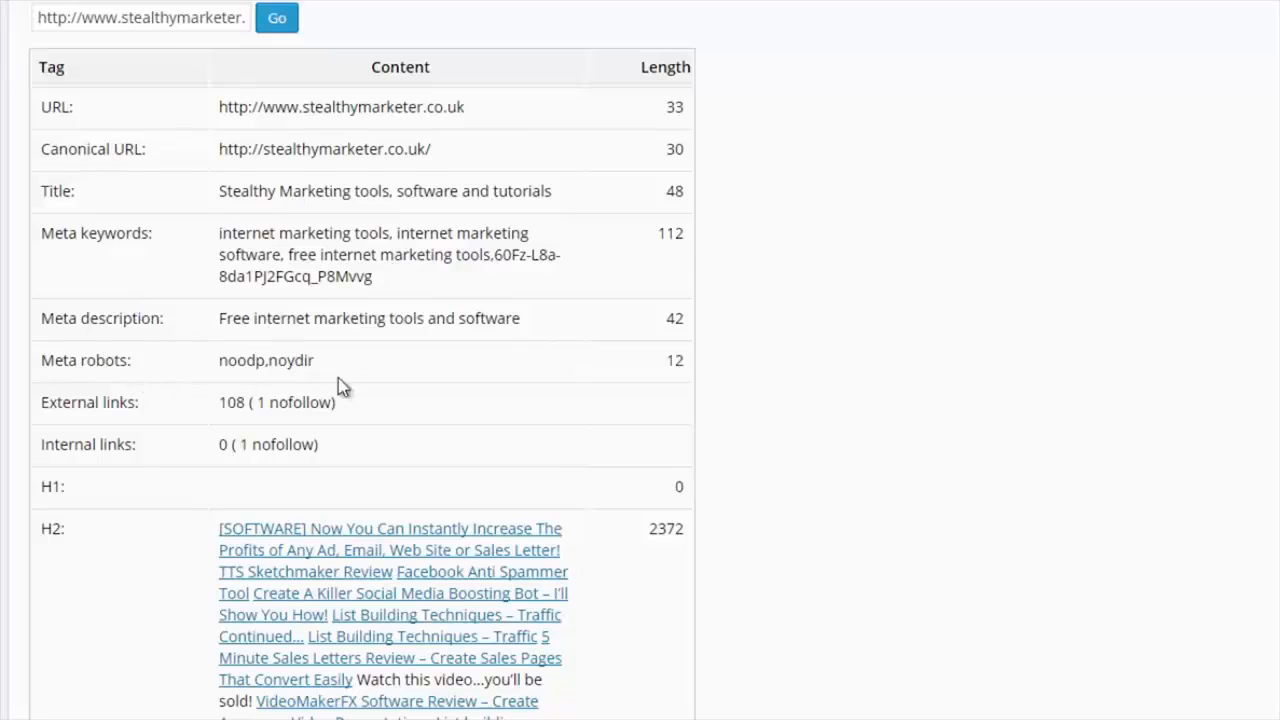
pyautogui.moveTo(148, 463)
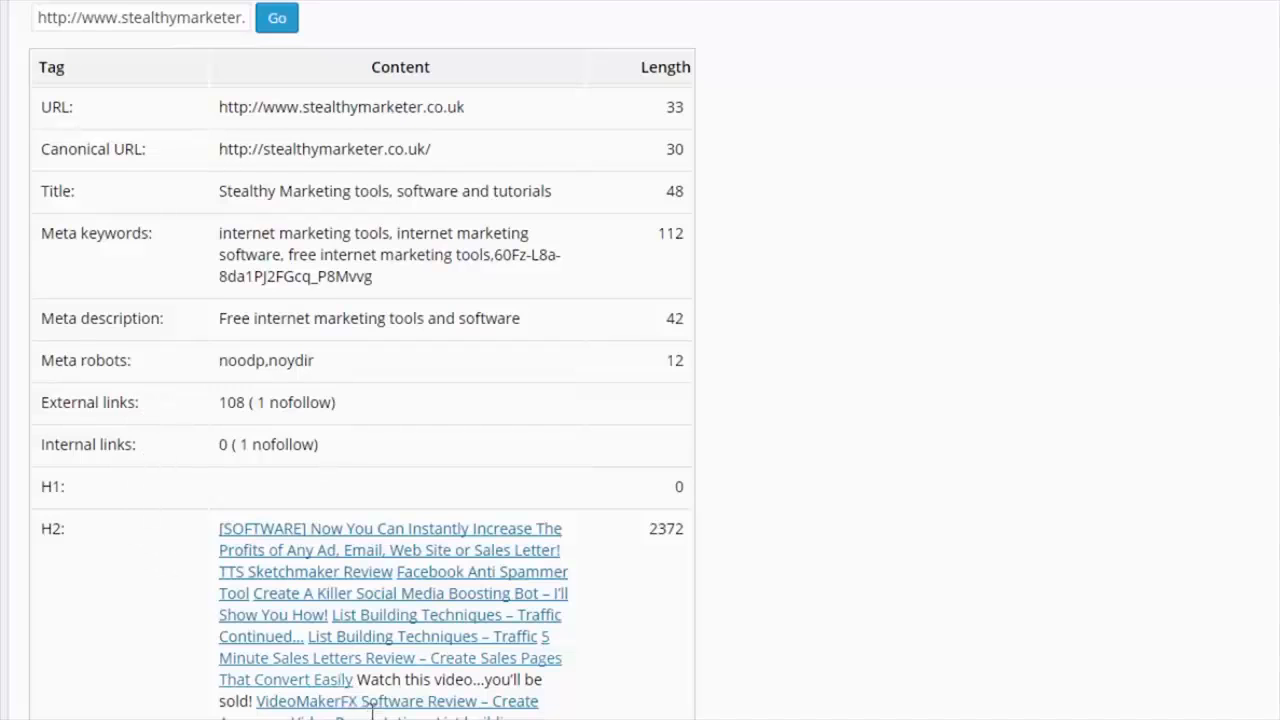
pyautogui.scroll(-3)
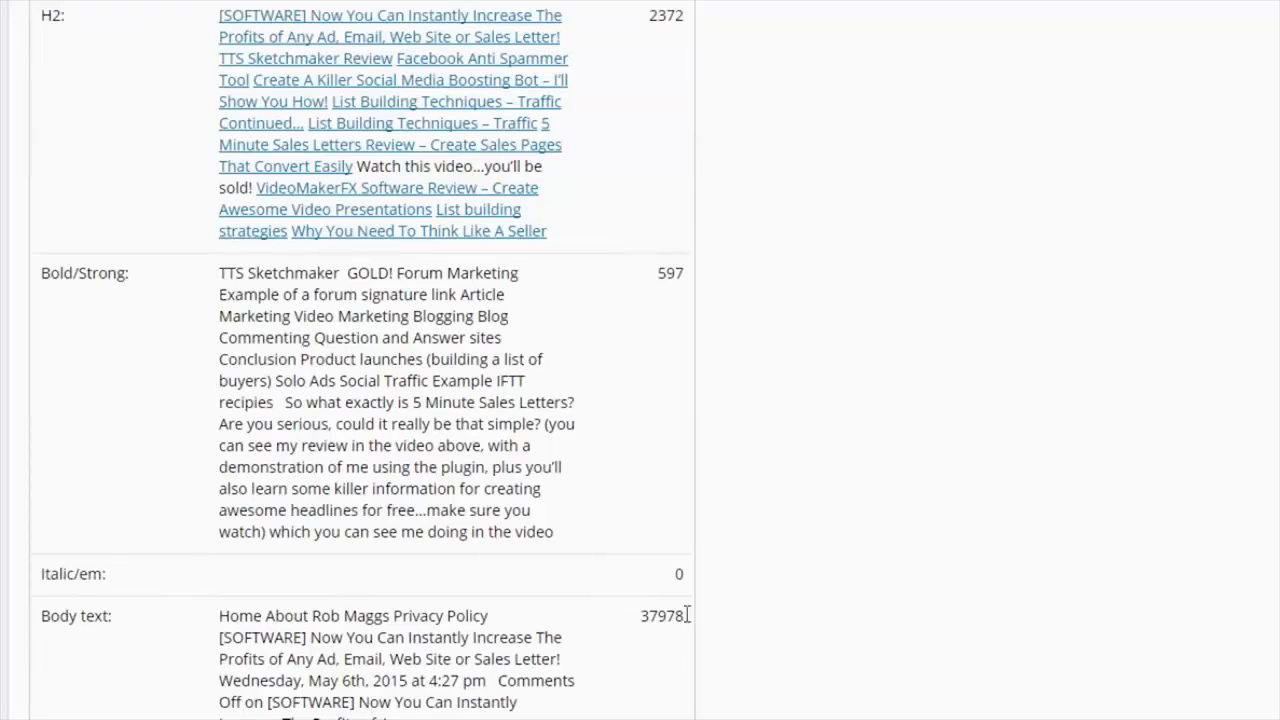
pyautogui.scroll(3)
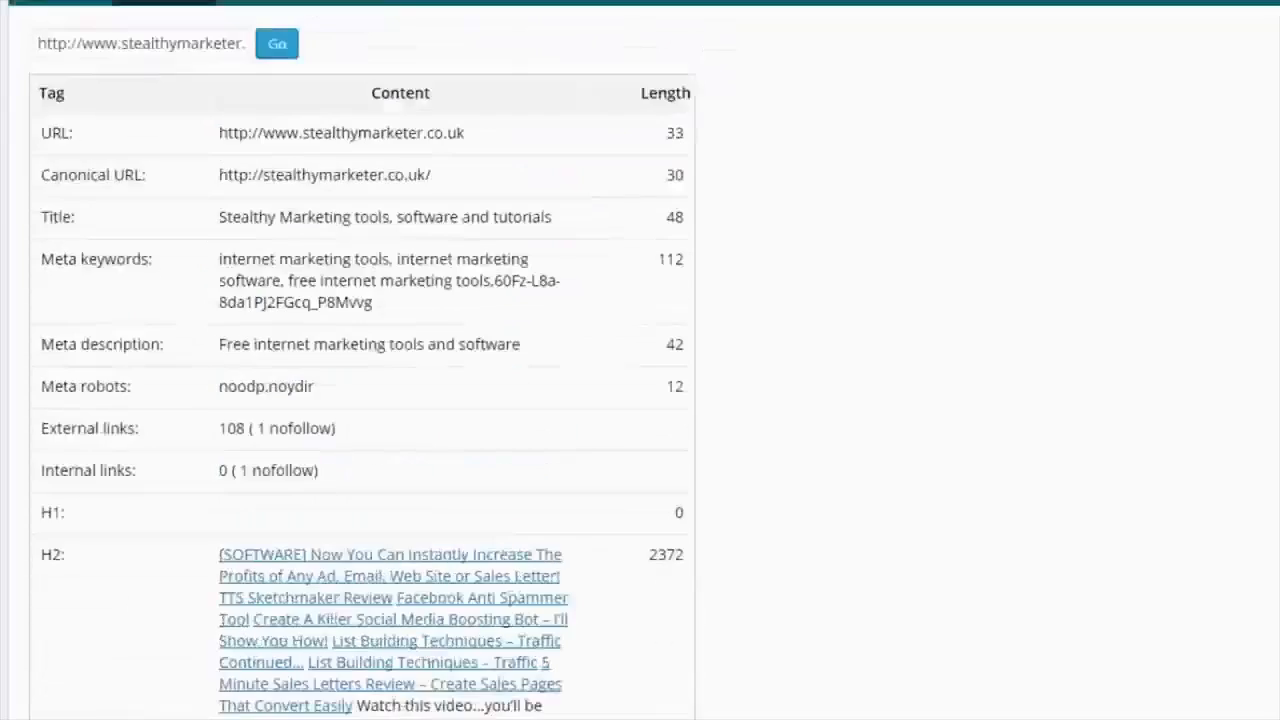
# Open SEO Stats to see Alexa rank 5,399,141, cached copies, backlinks and indexed pages.
pyautogui.click(277, 134)
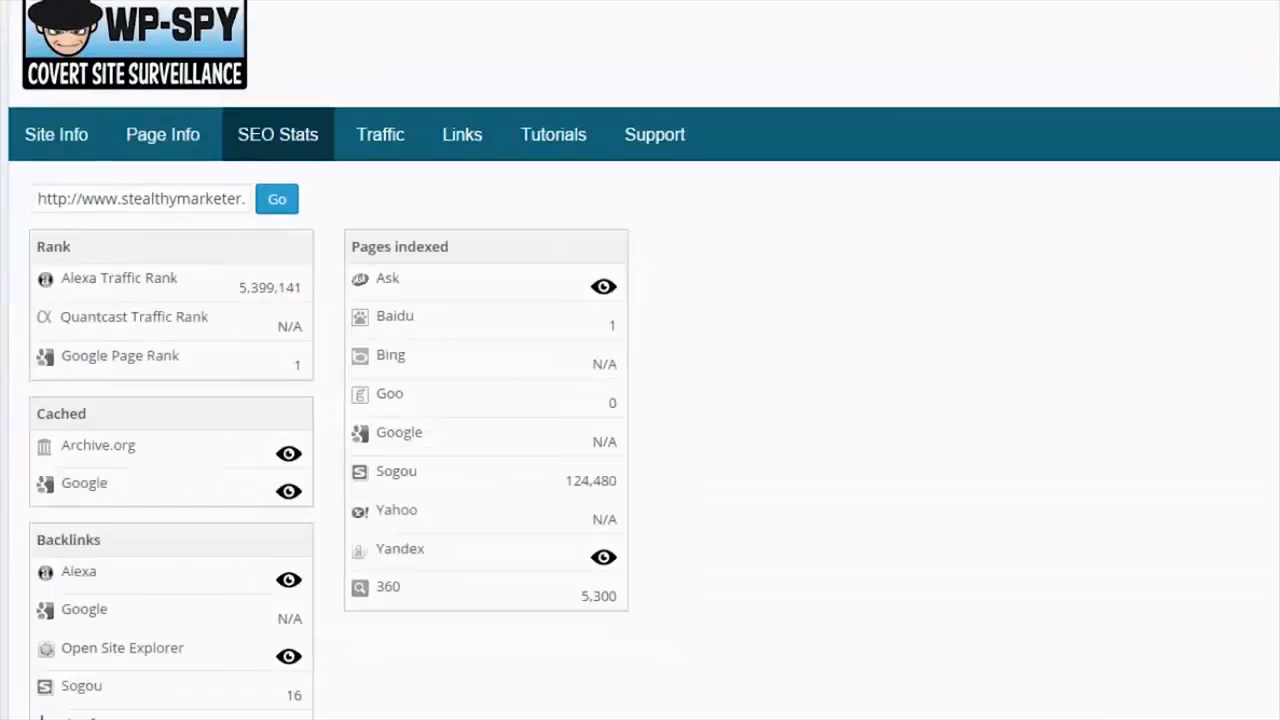
pyautogui.moveTo(337, 383)
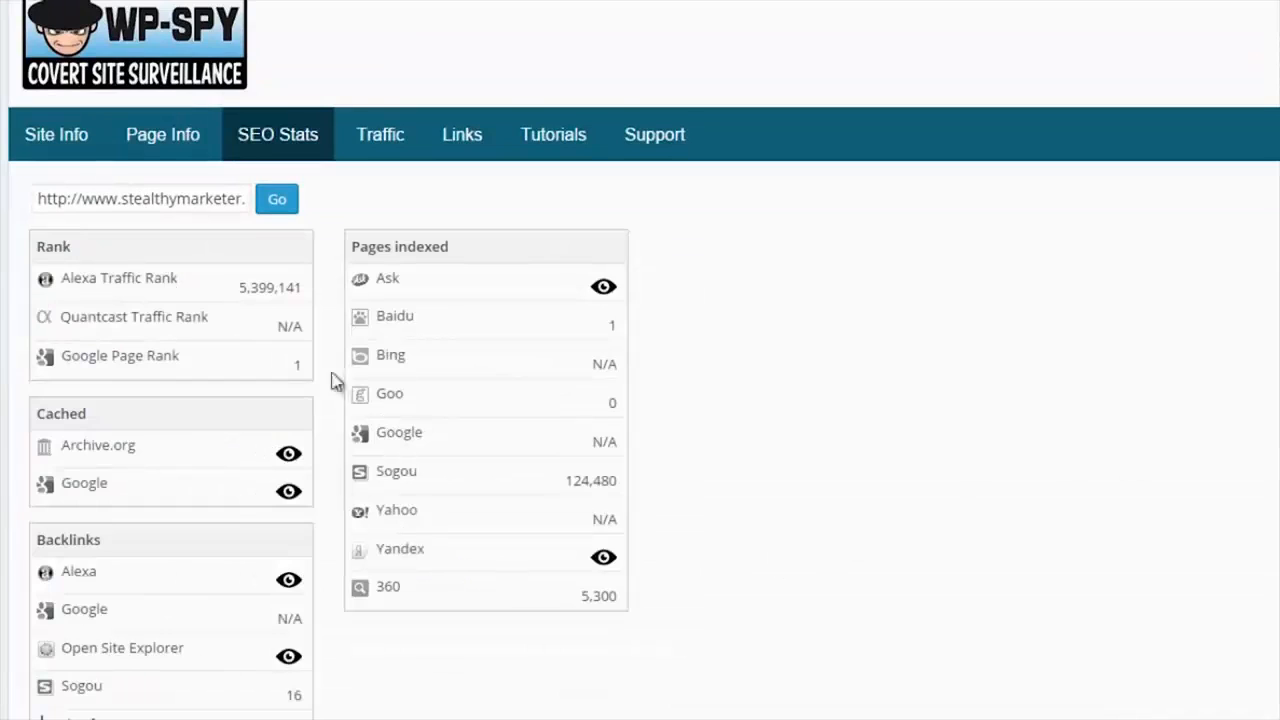
pyautogui.moveTo(64, 319)
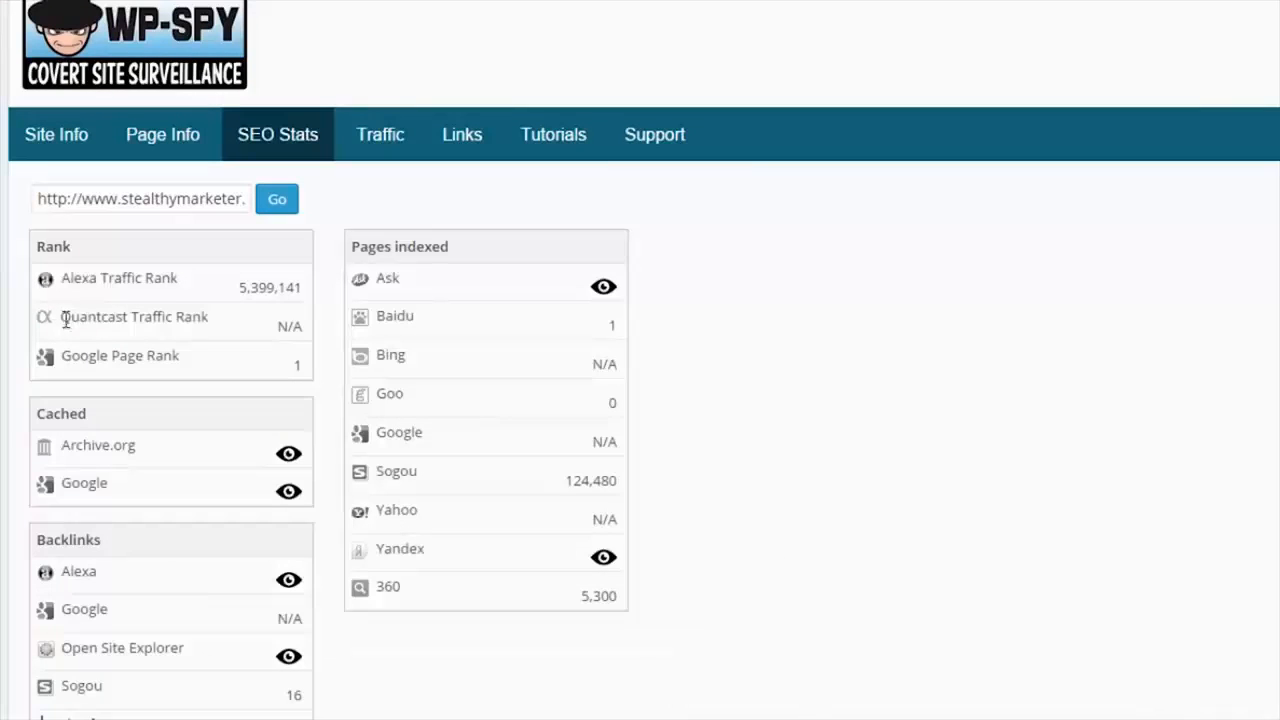
pyautogui.moveTo(196, 362)
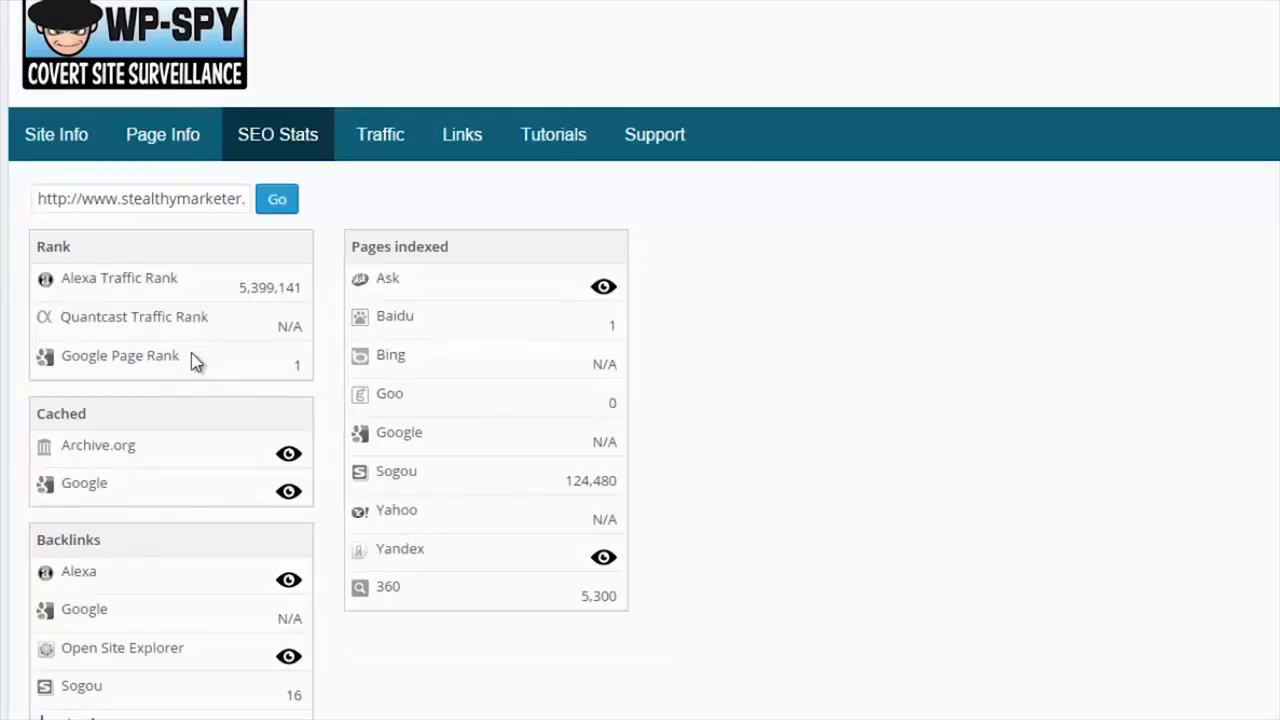
pyautogui.moveTo(288, 458)
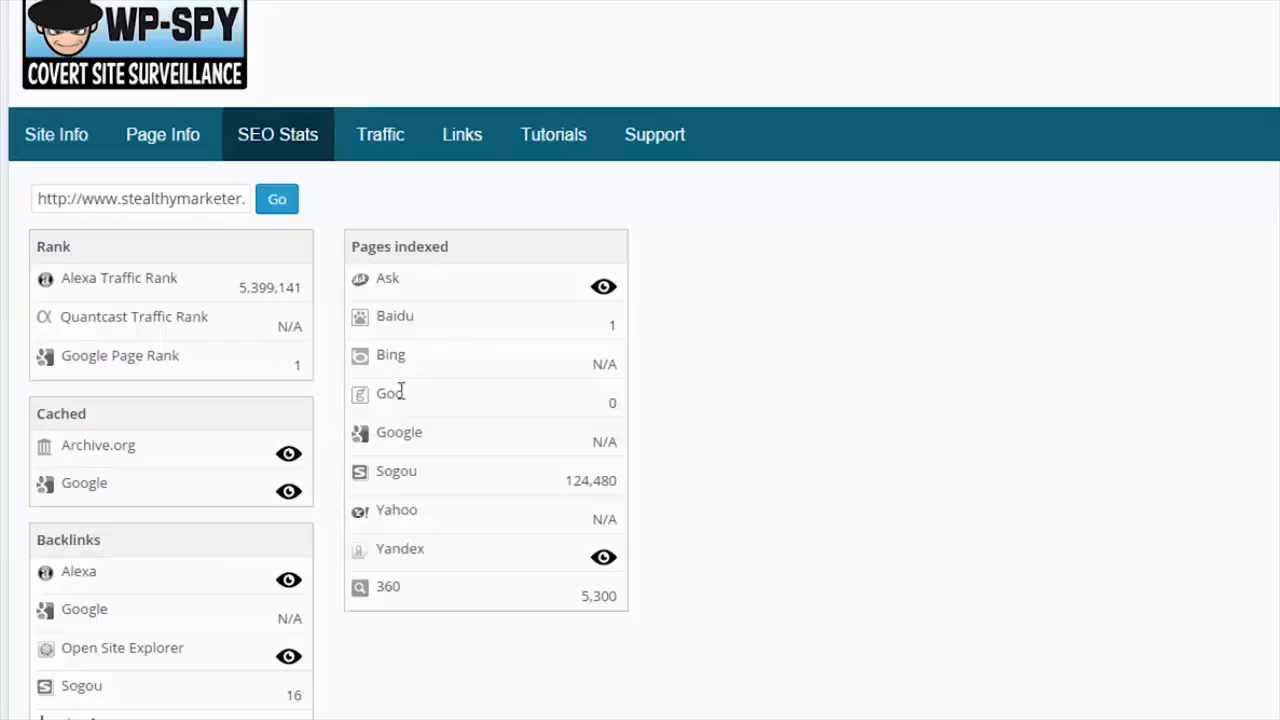
pyautogui.moveTo(290, 510)
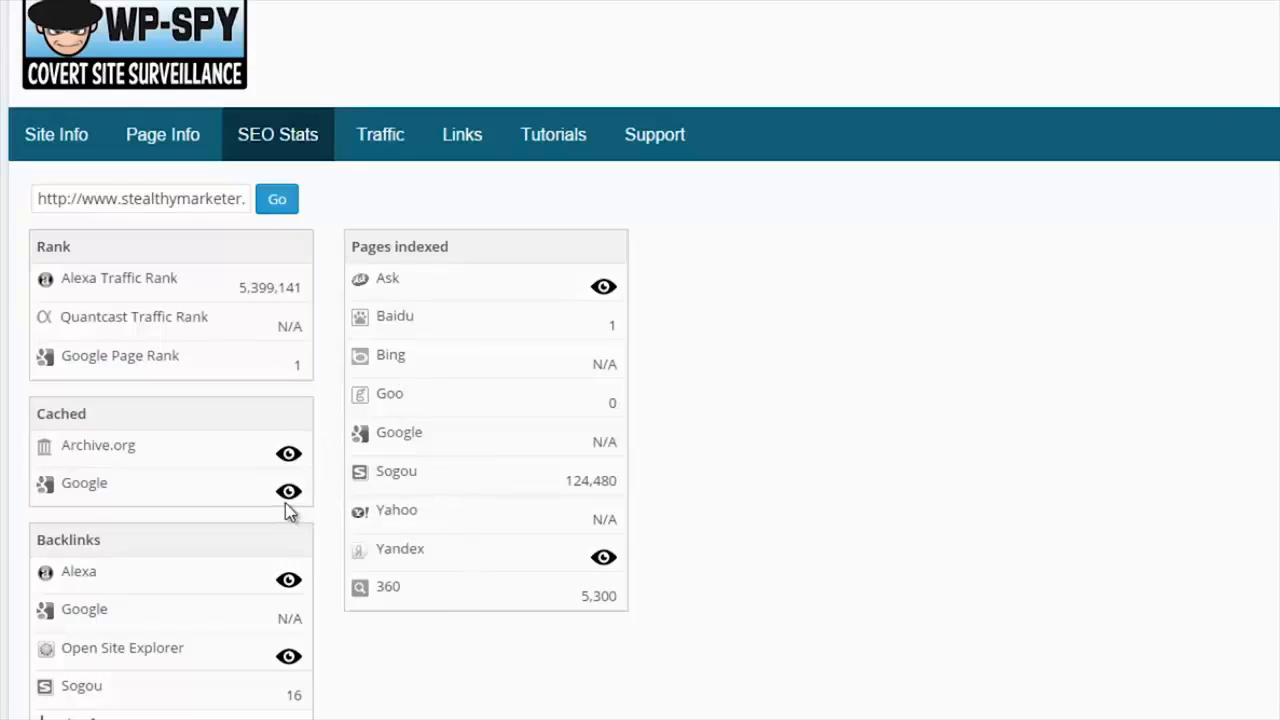
pyautogui.moveTo(290, 582)
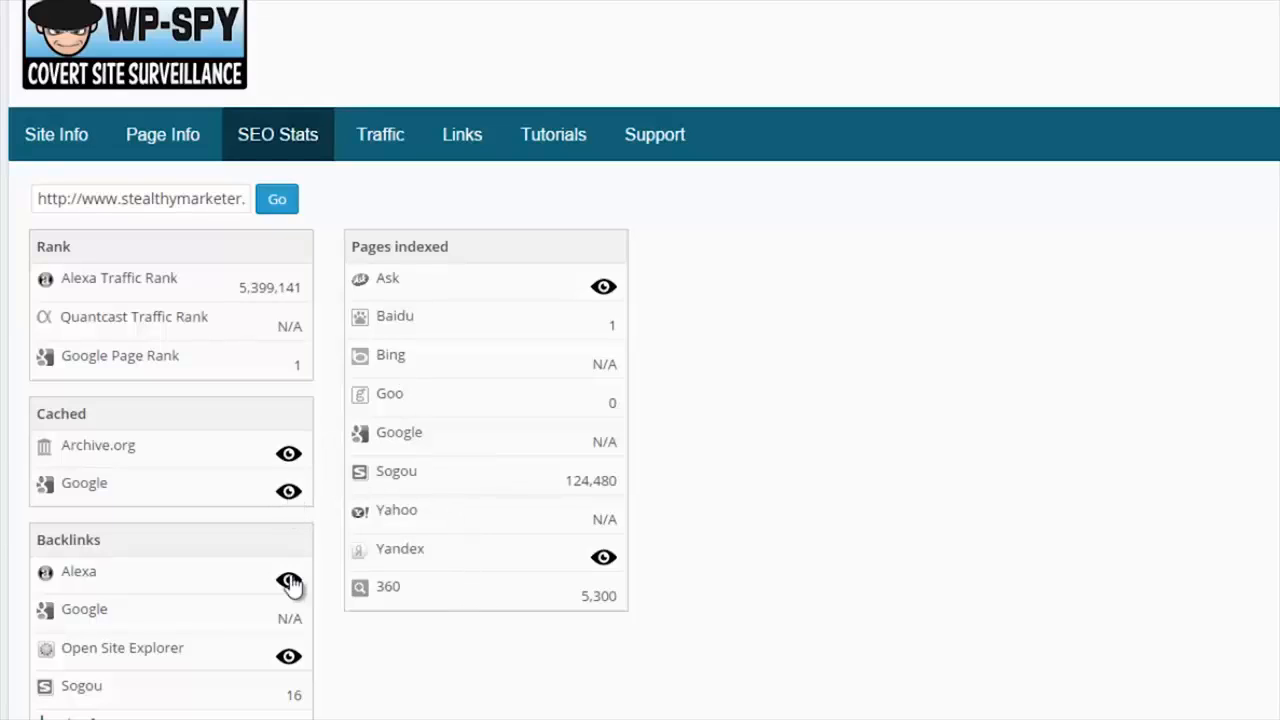
pyautogui.moveTo(258, 611)
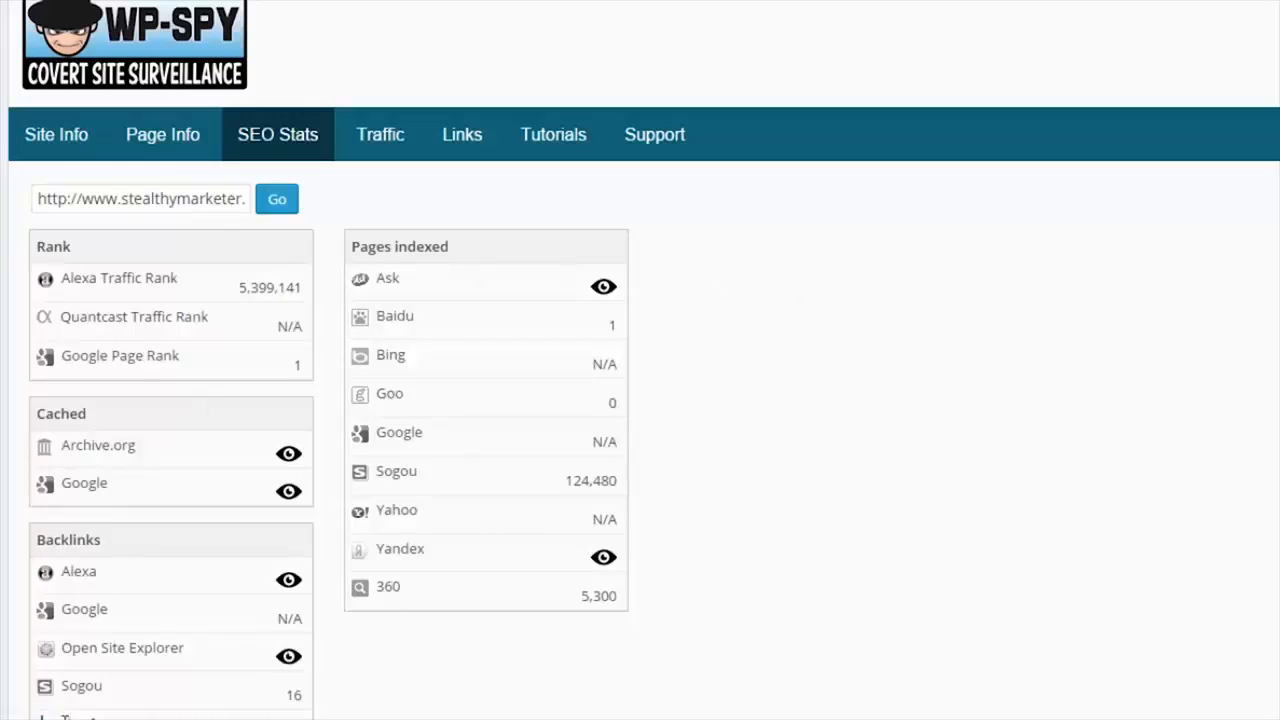
pyautogui.moveTo(600, 668)
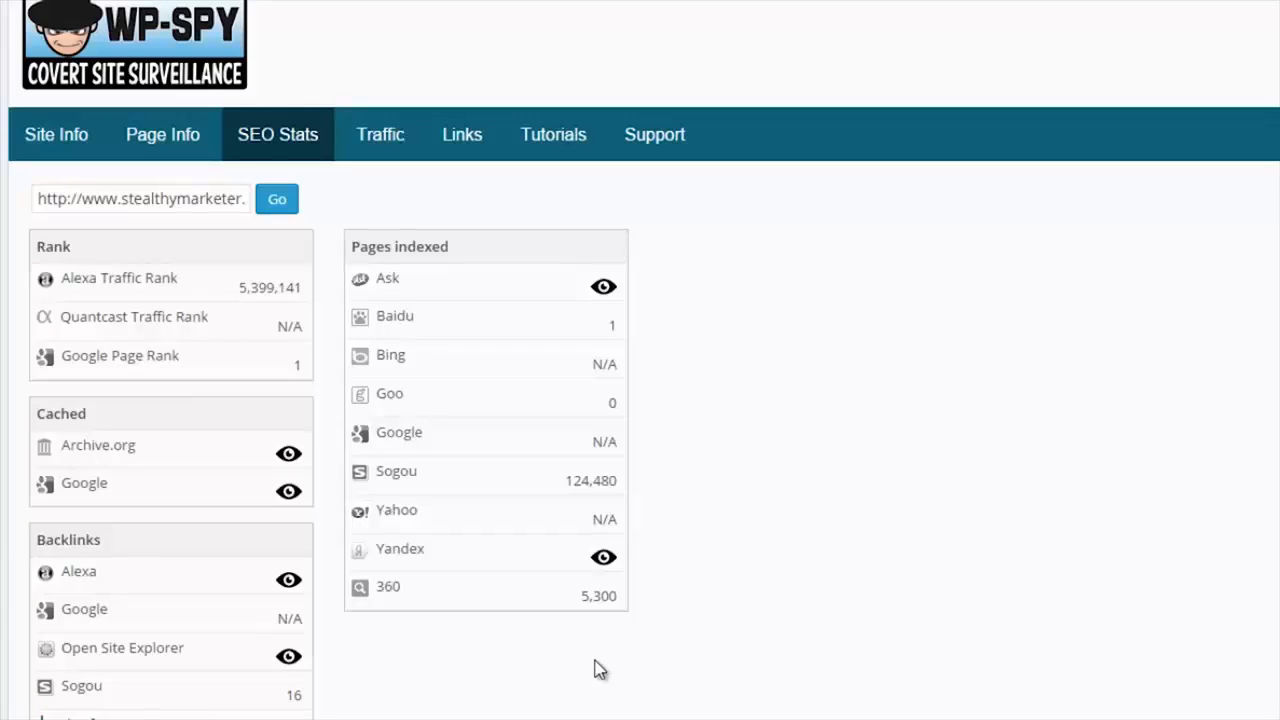
pyautogui.moveTo(640, 645)
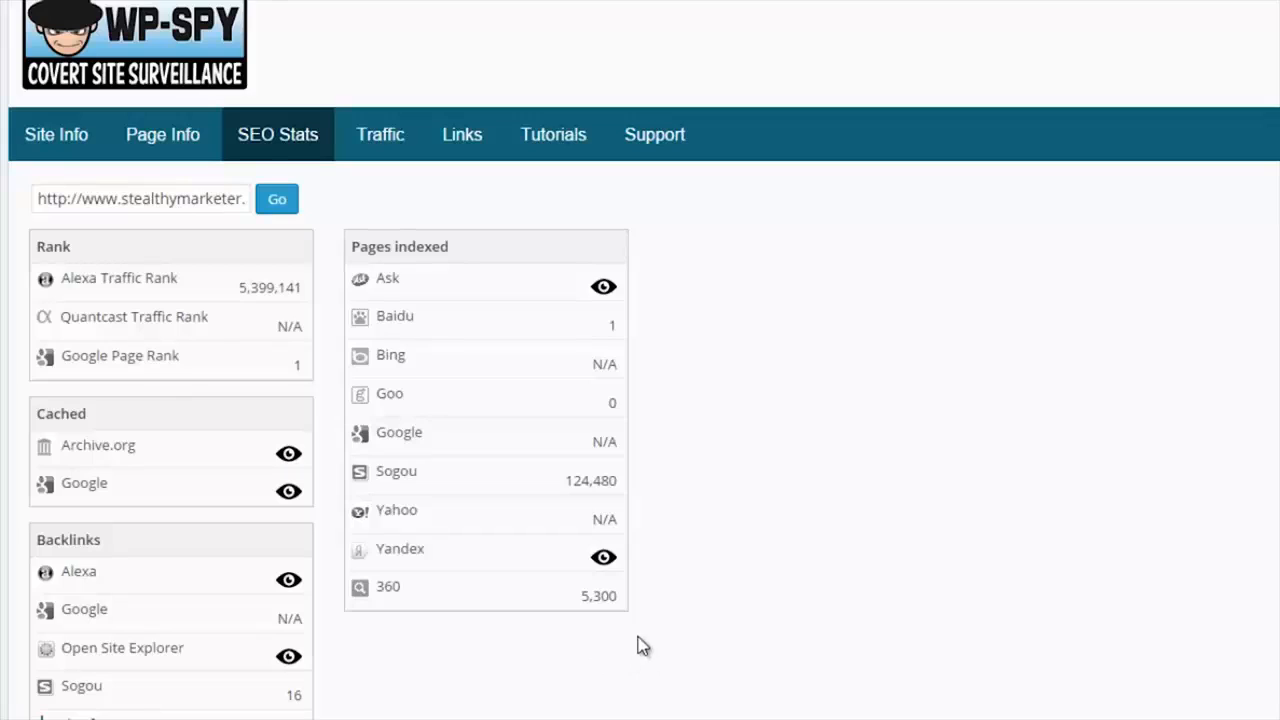
pyautogui.moveTo(617, 223)
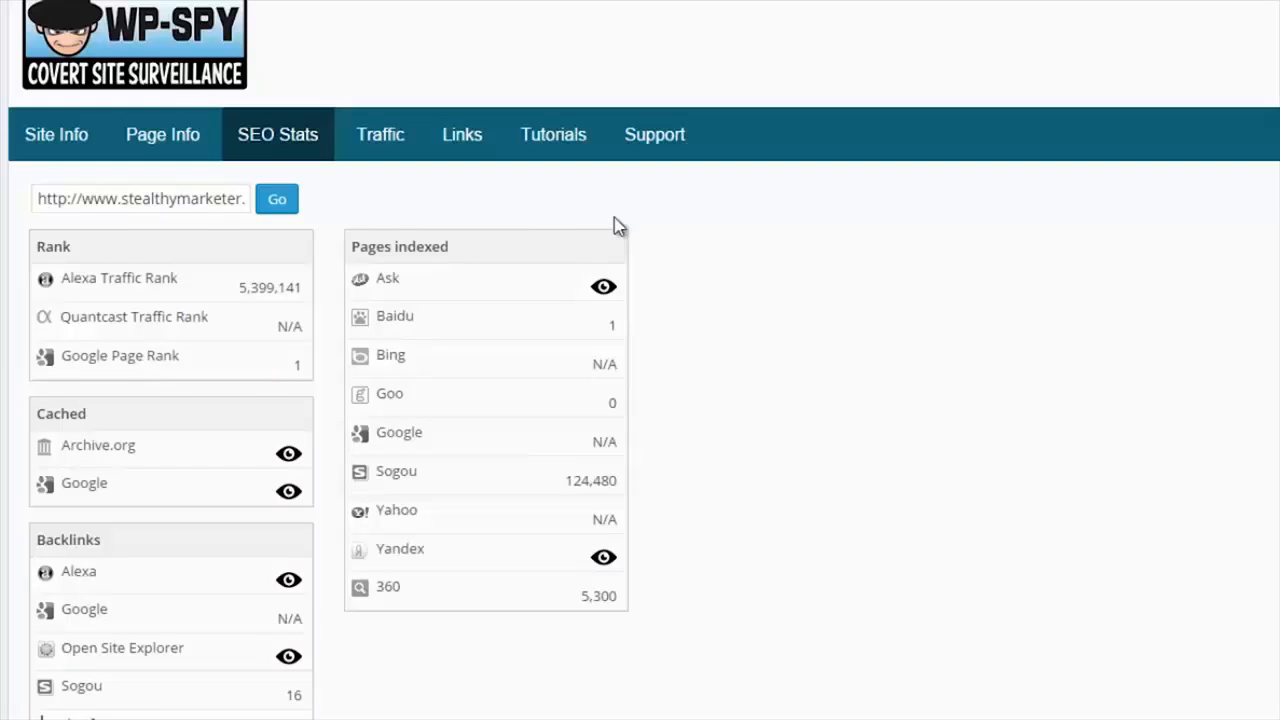
pyautogui.moveTo(487, 605)
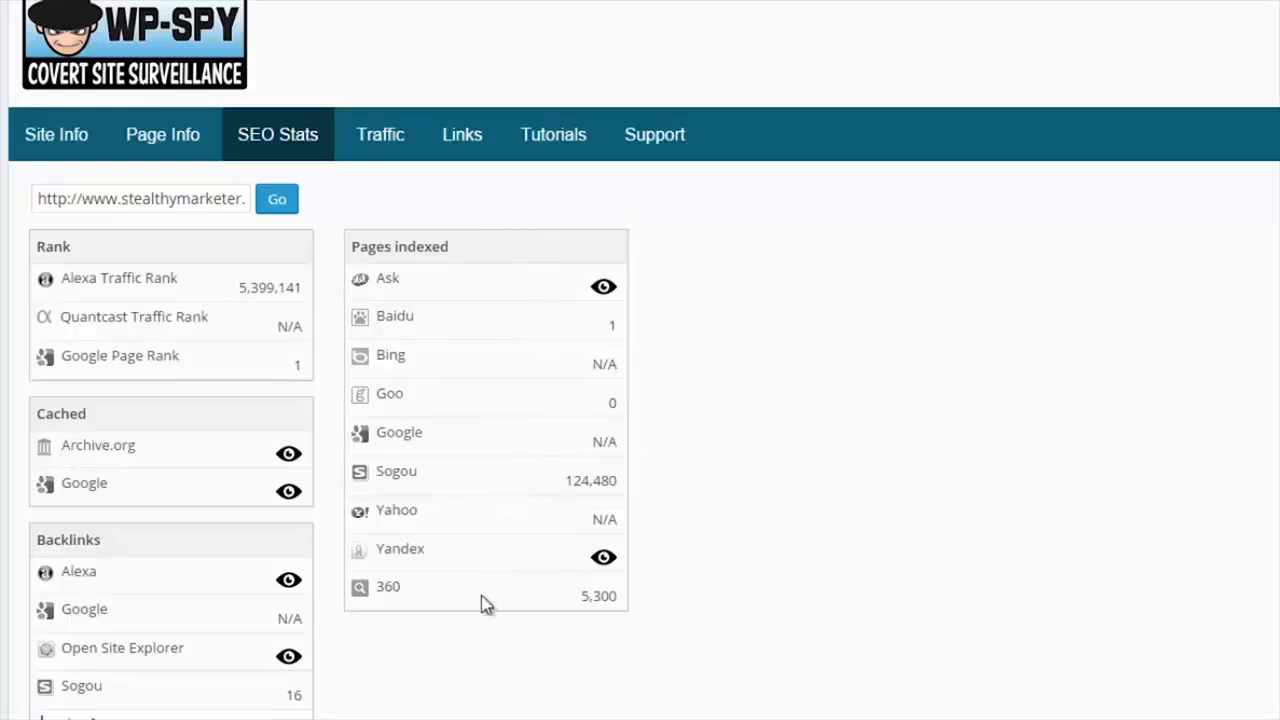
pyautogui.moveTo(380, 134)
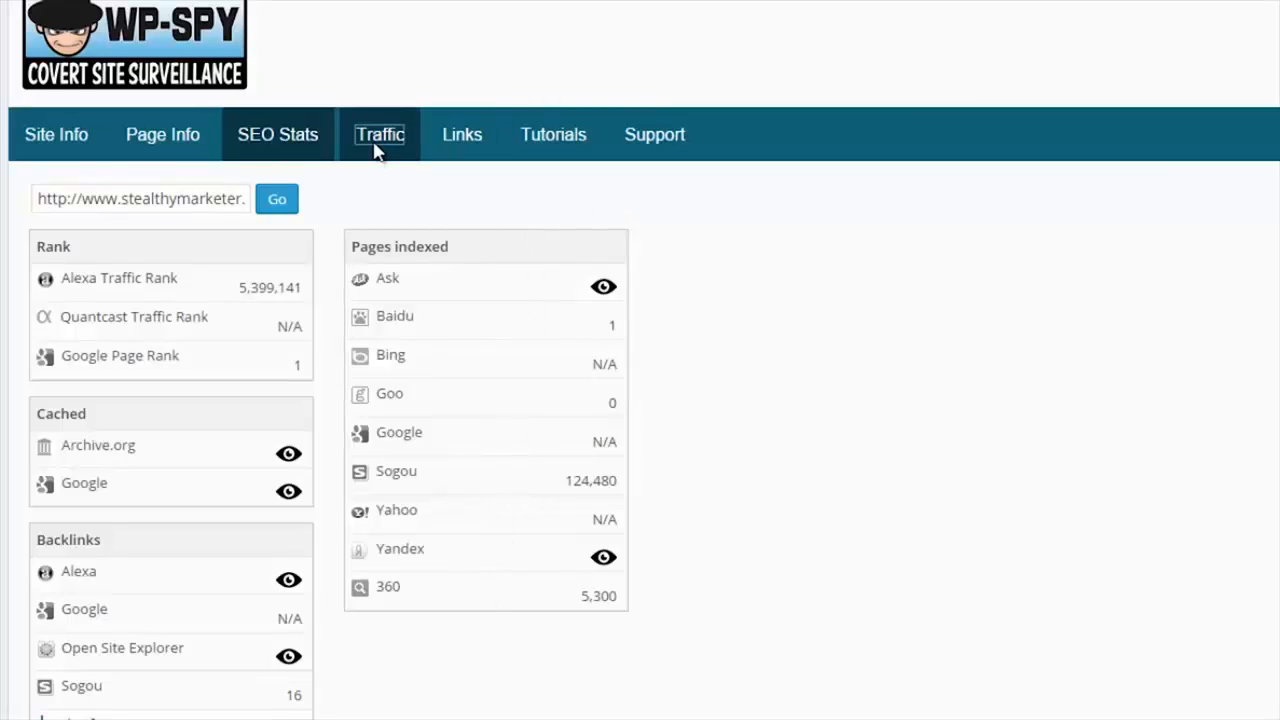
# Show the Traffic tab with the Alexa - Daily Reach (percent) graph.
pyautogui.click(380, 134)
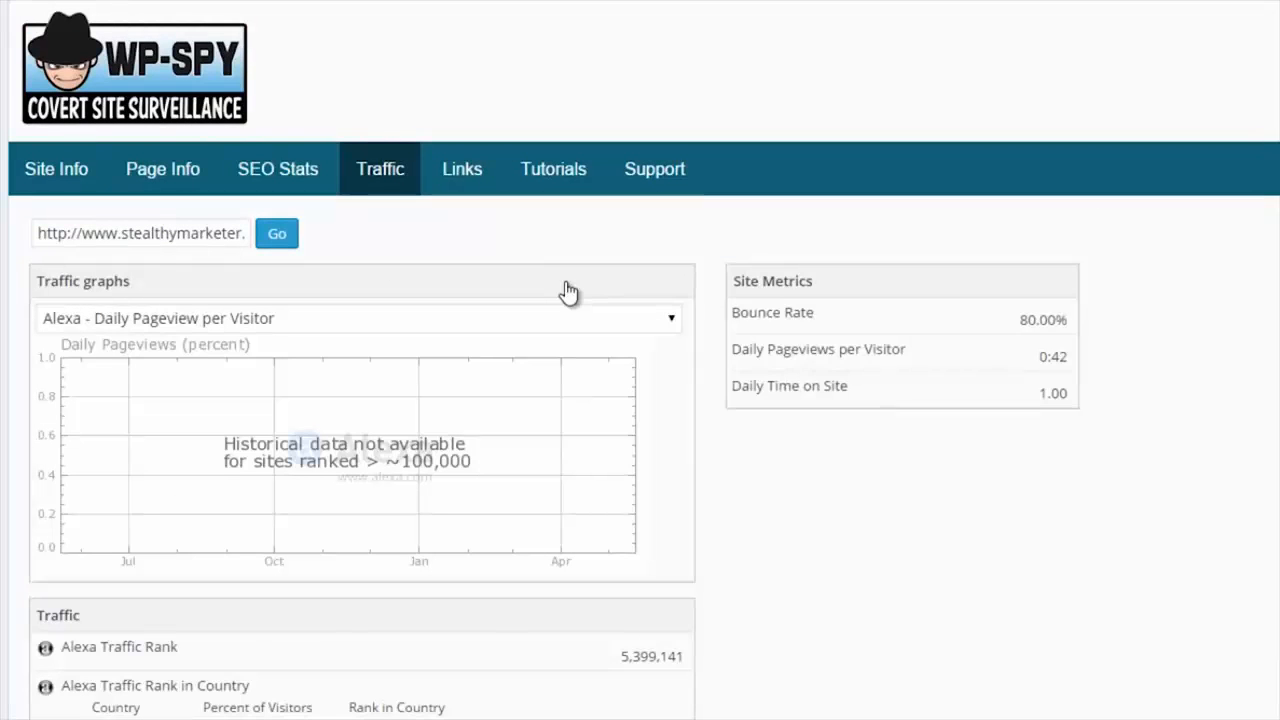
pyautogui.click(360, 318)
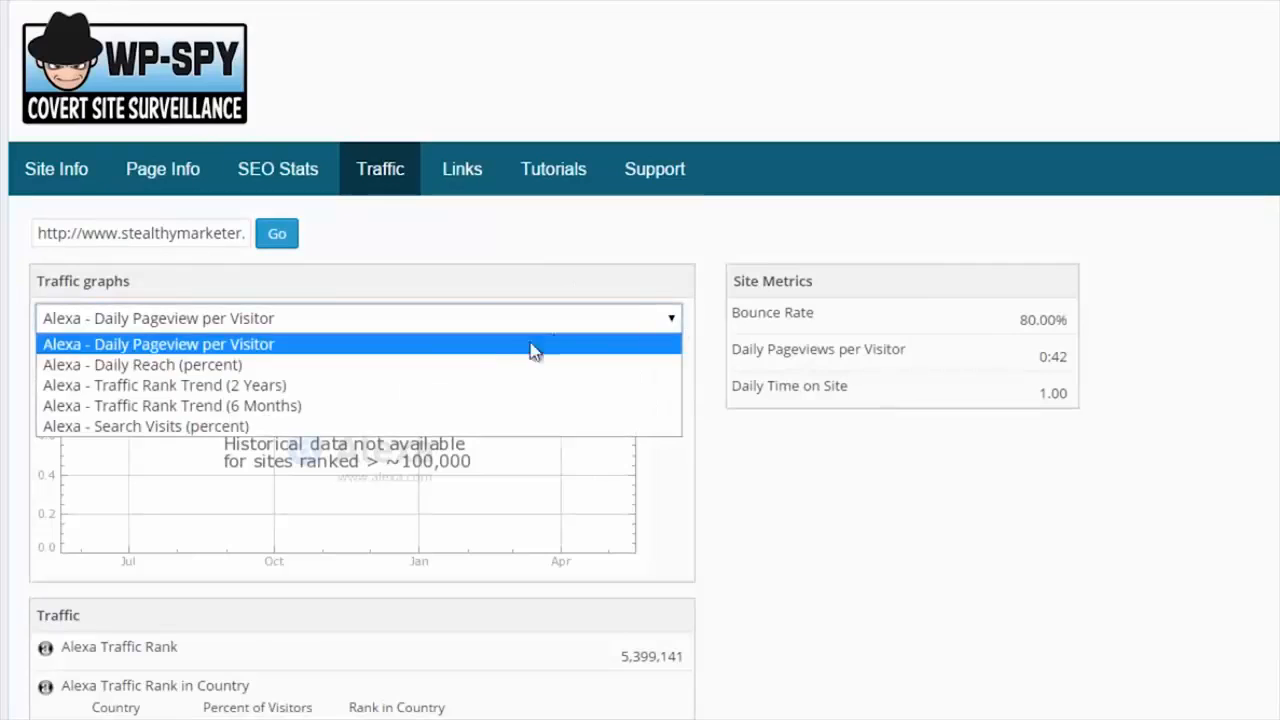
pyautogui.click(163, 385)
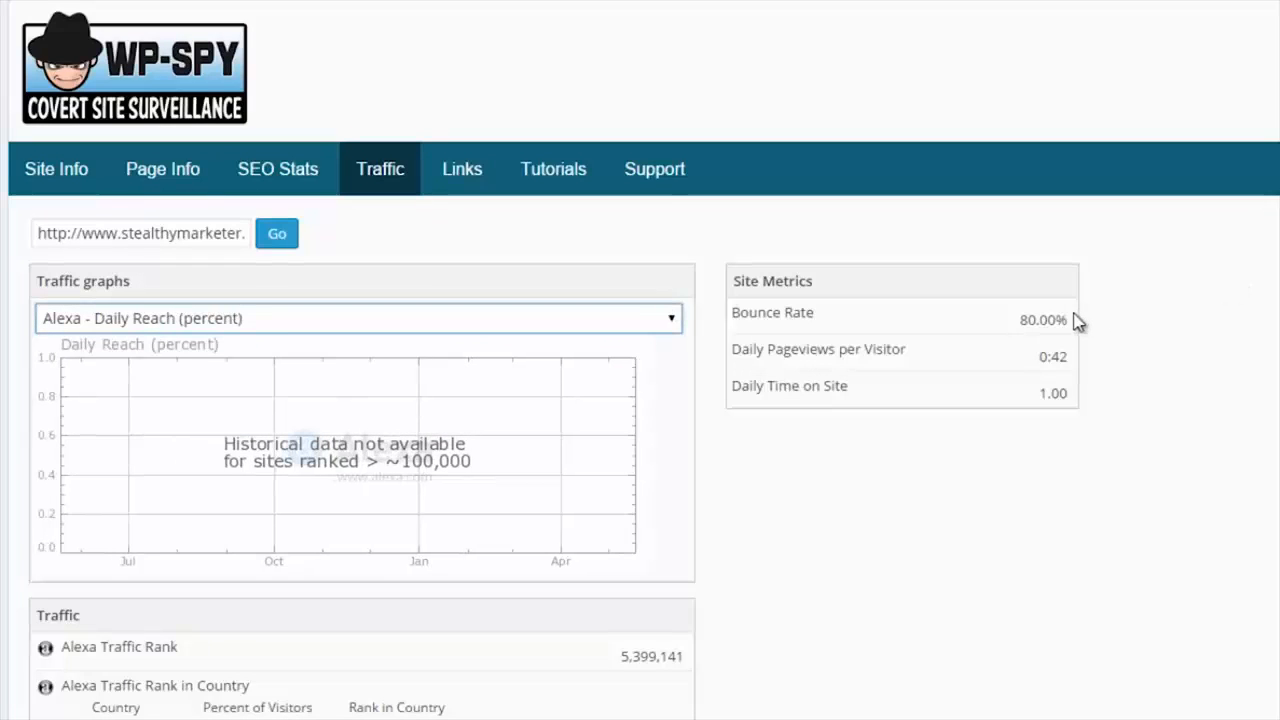
pyautogui.moveTo(965, 355)
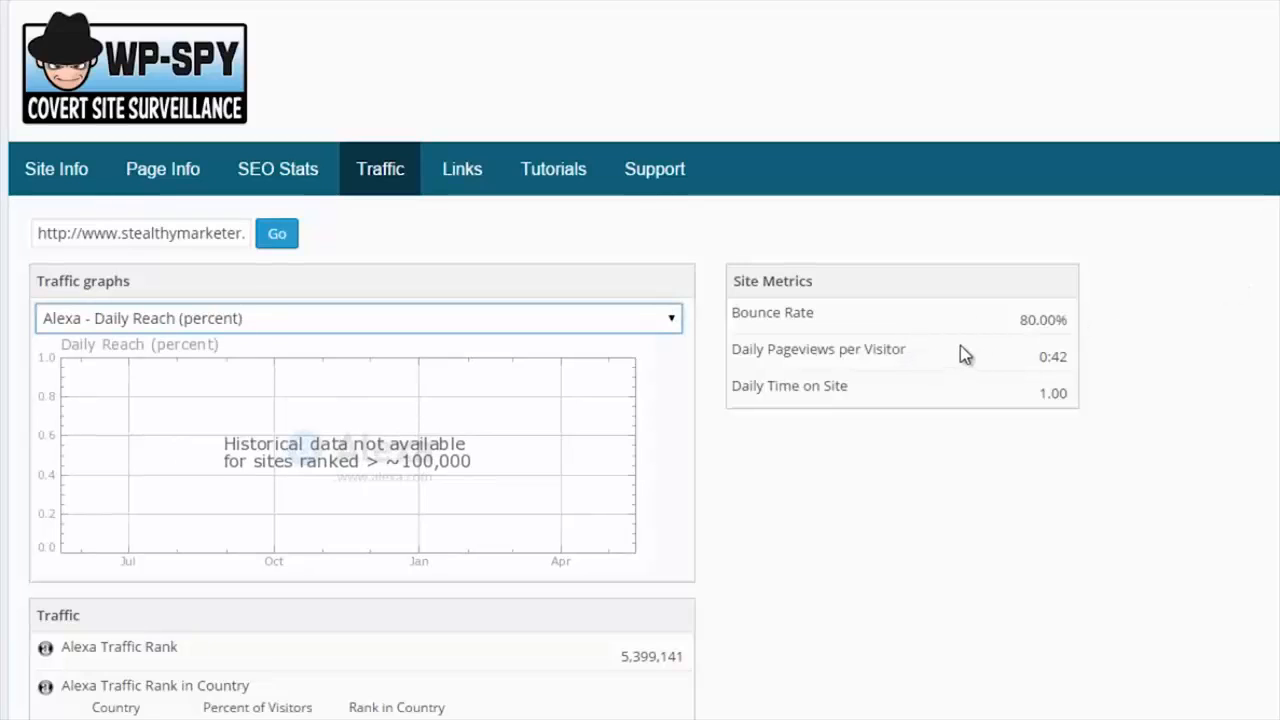
pyautogui.moveTo(814, 390)
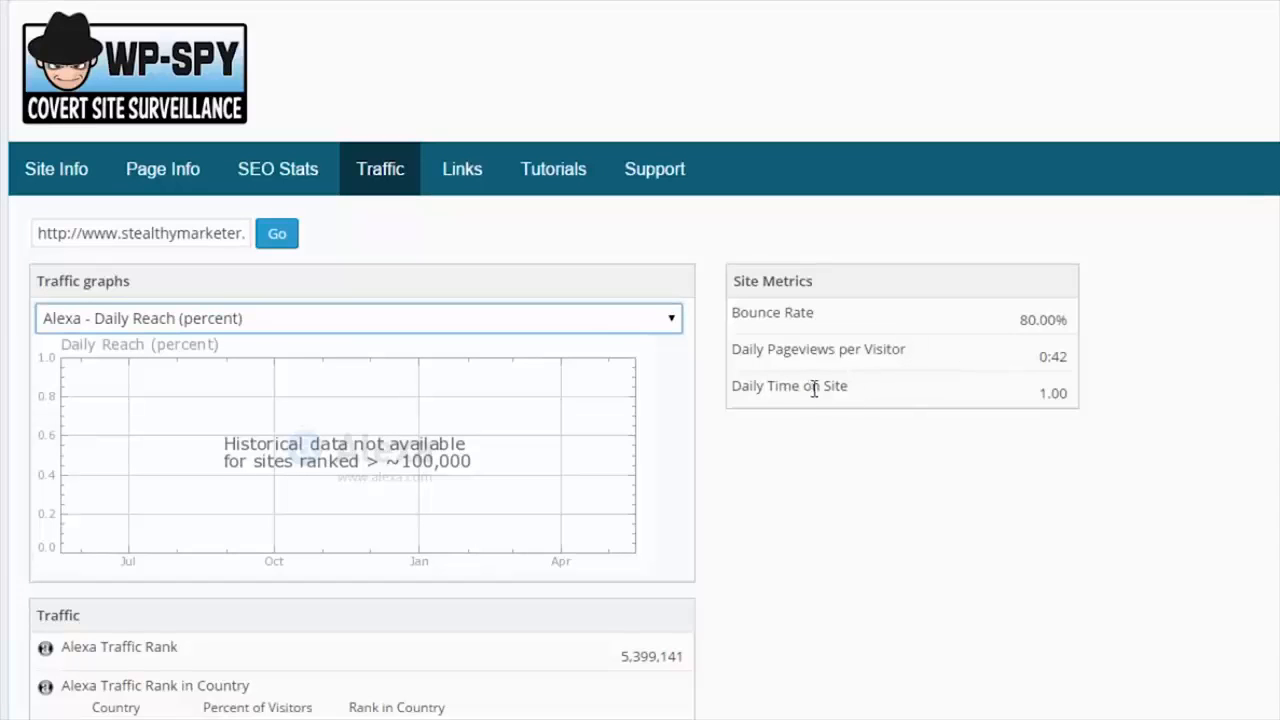
pyautogui.moveTo(908, 395)
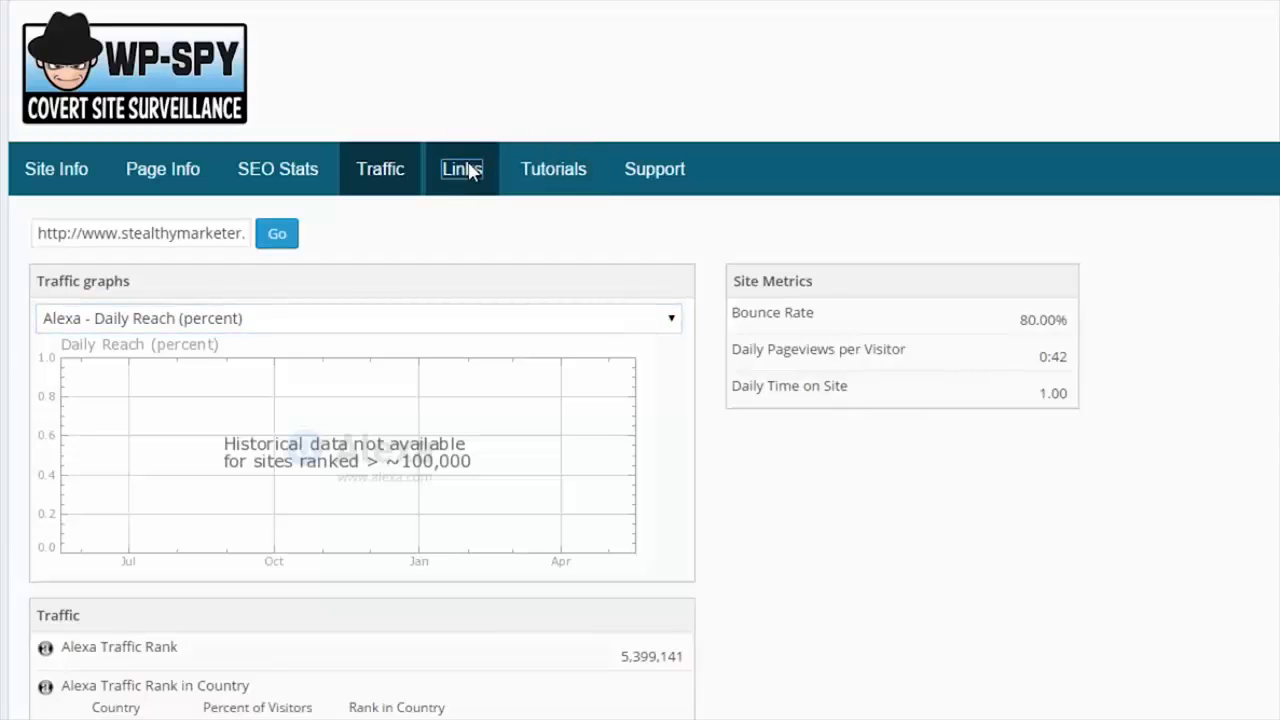
# Browse the Links report: 108 external links, the Headlinr image preview and recommended tools.
pyautogui.click(461, 168)
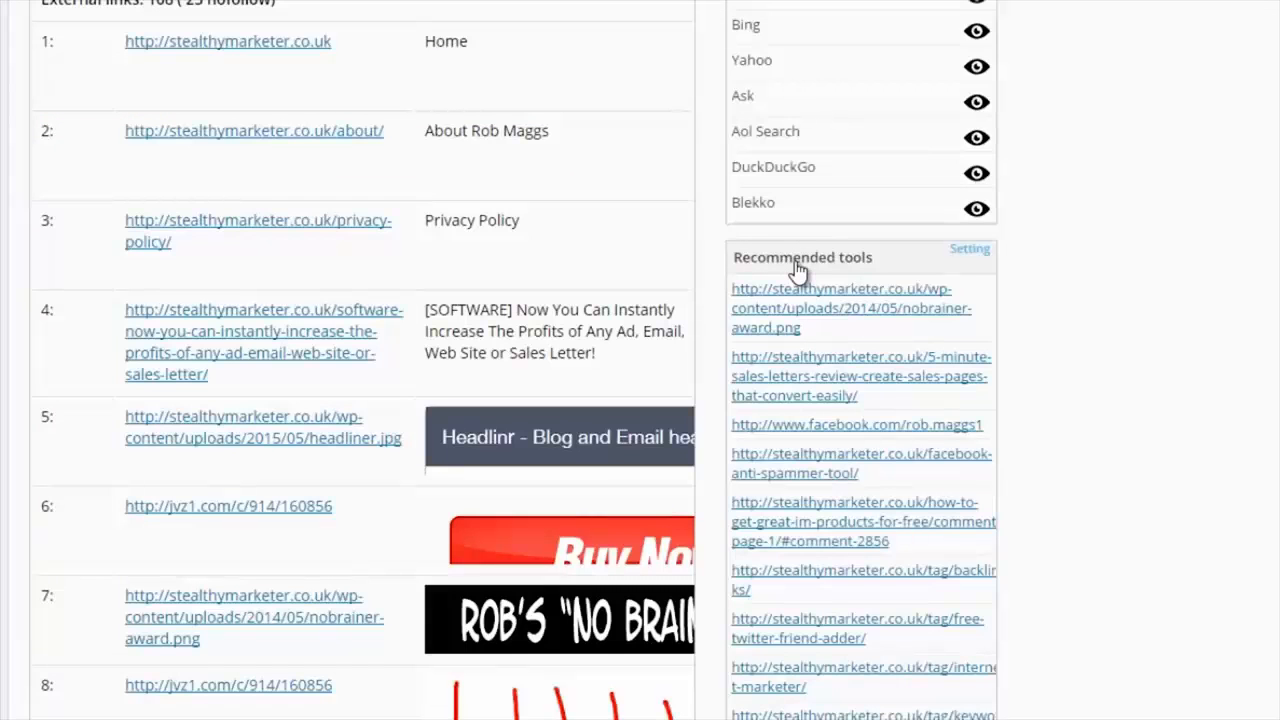
pyautogui.click(560, 437)
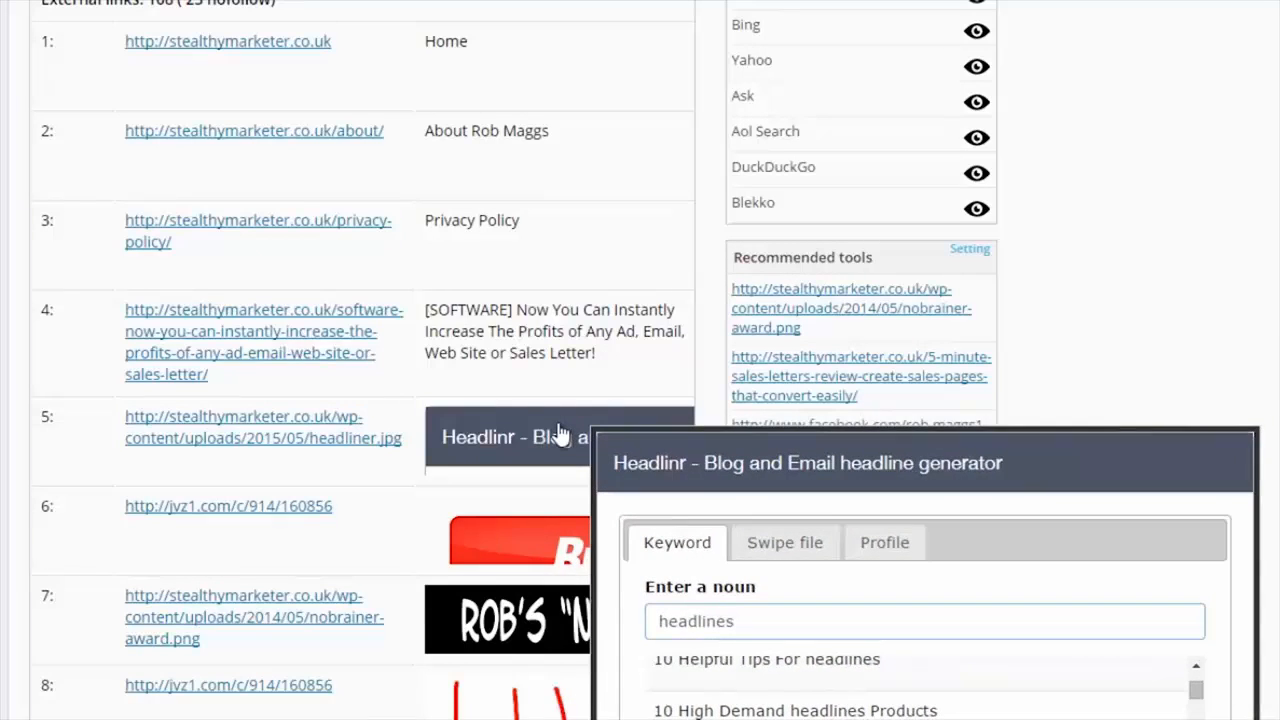
pyautogui.scroll(-3)
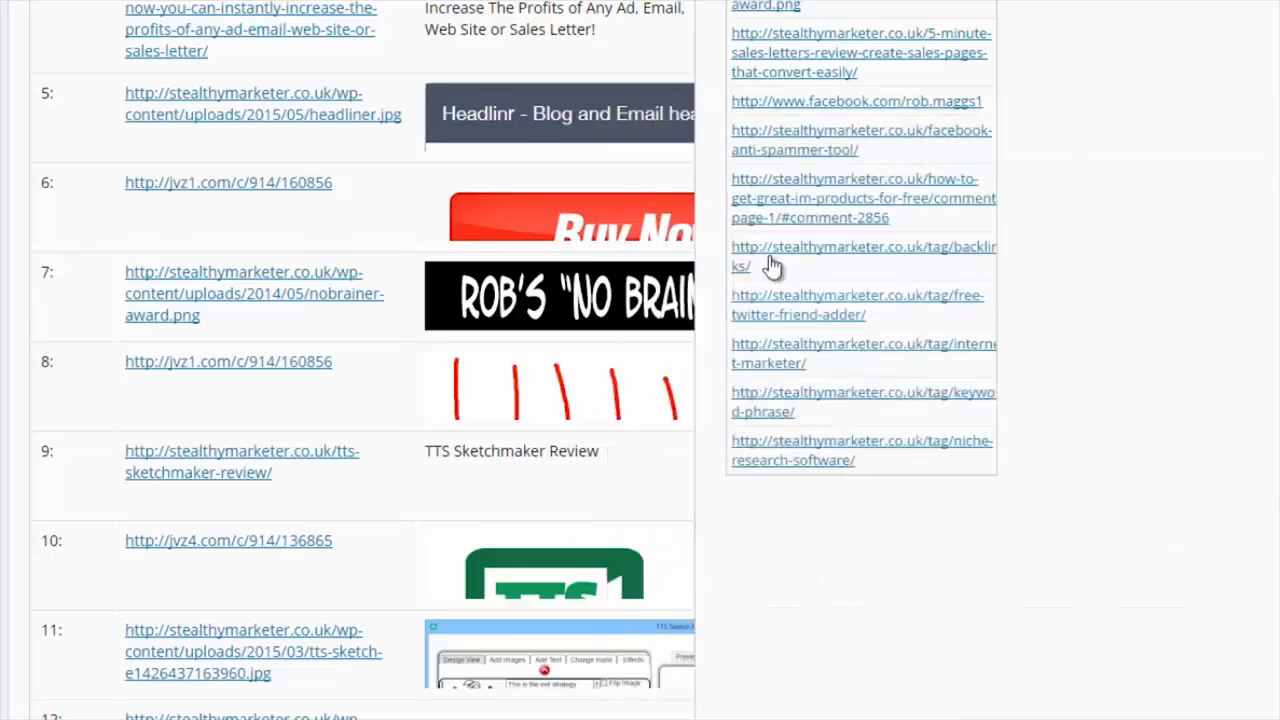
pyautogui.click(551, 123)
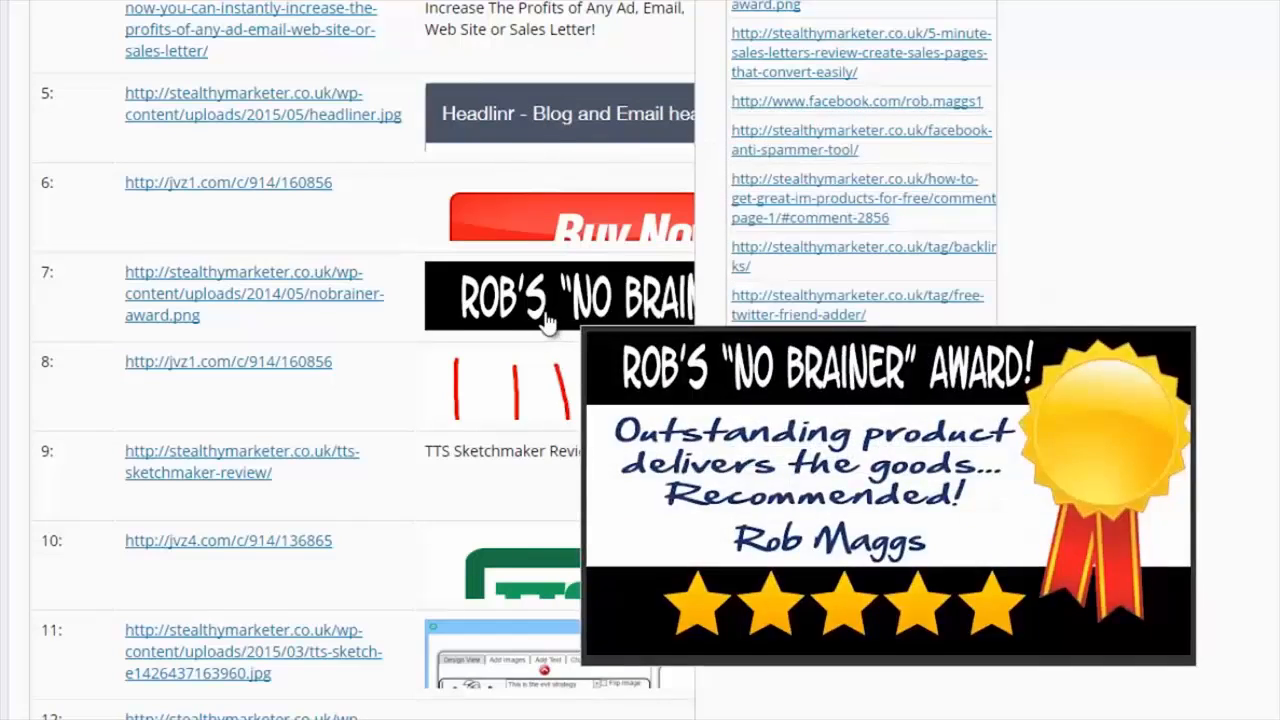
pyautogui.scroll(-3)
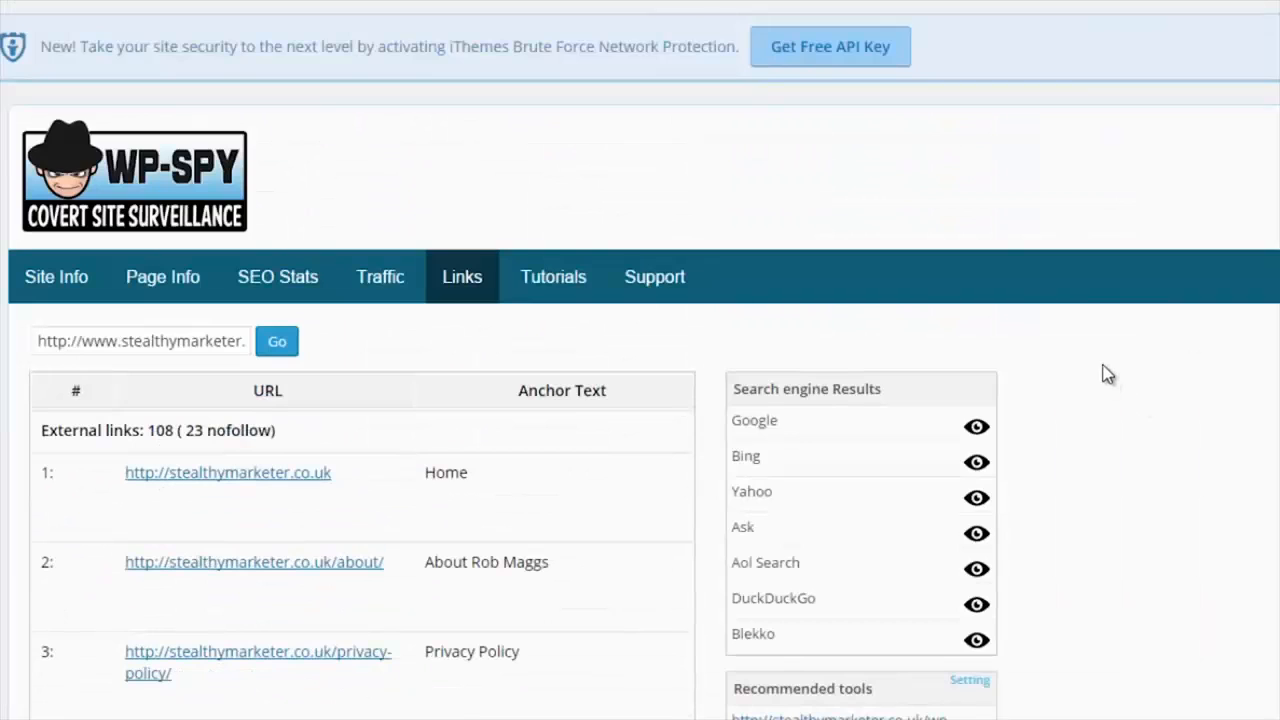
pyautogui.moveTo(1115, 406)
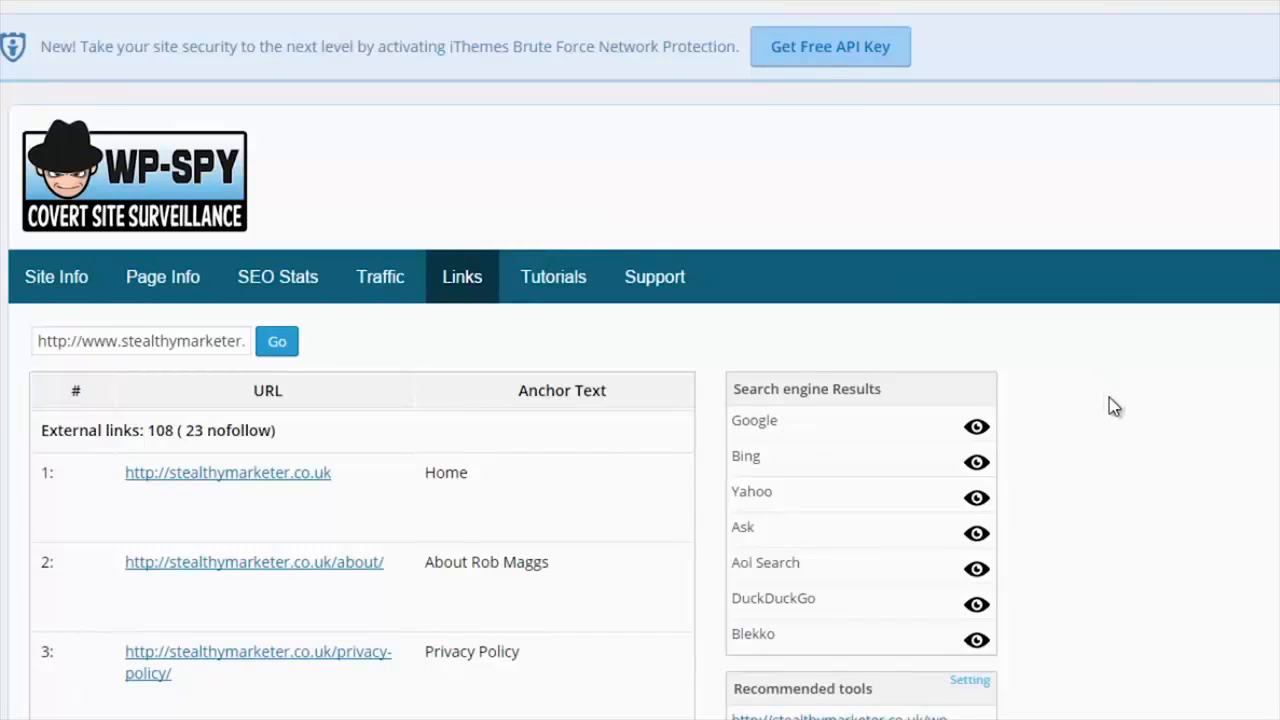
pyautogui.moveTo(976, 427)
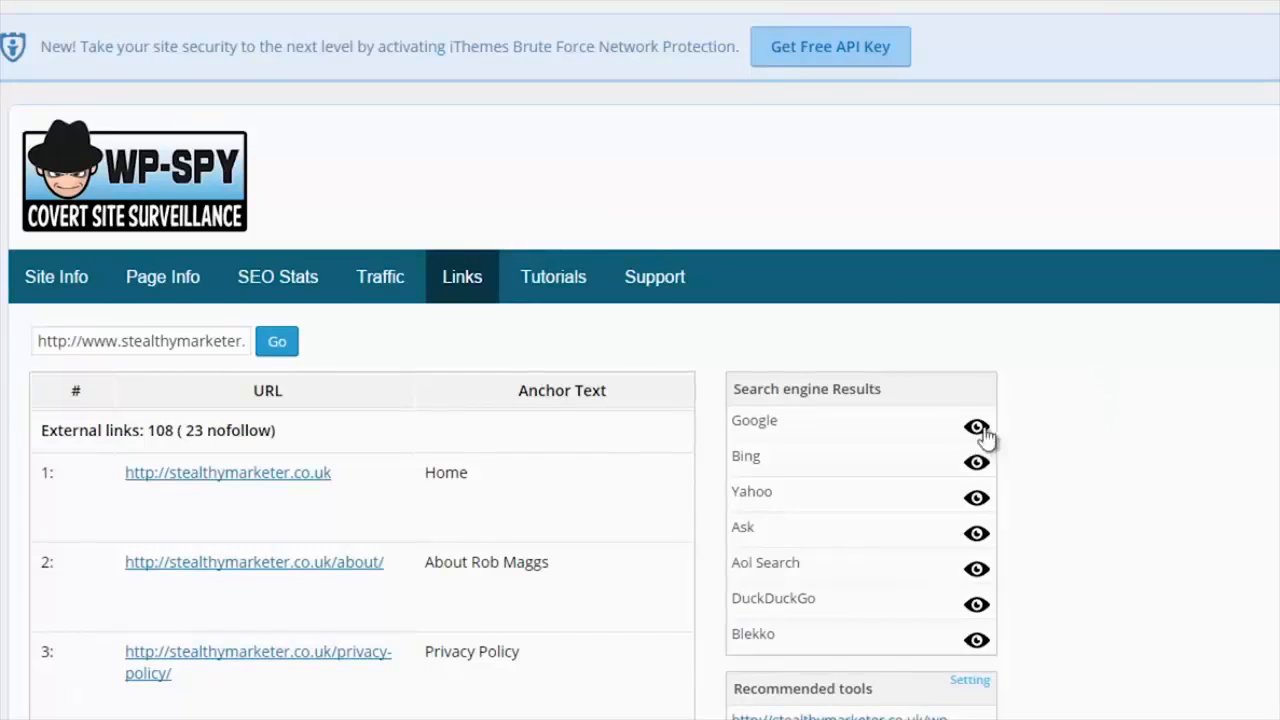
pyautogui.moveTo(1025, 438)
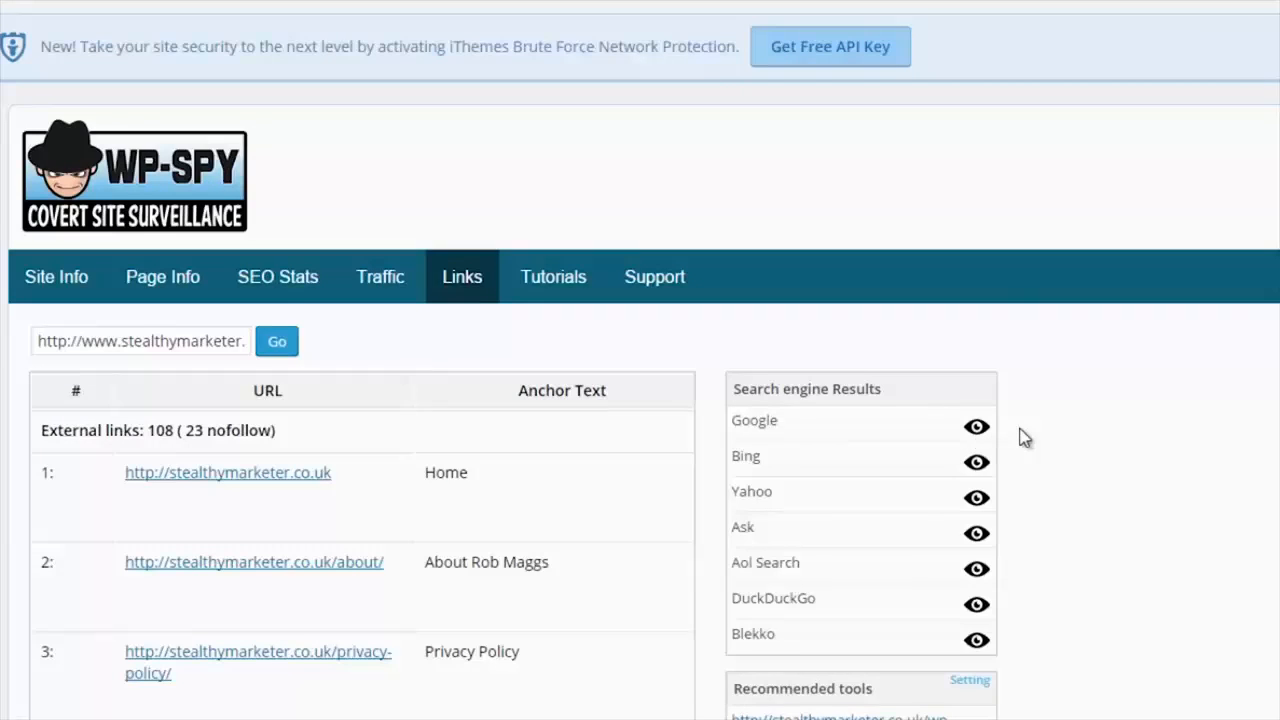
pyautogui.scroll(-3)
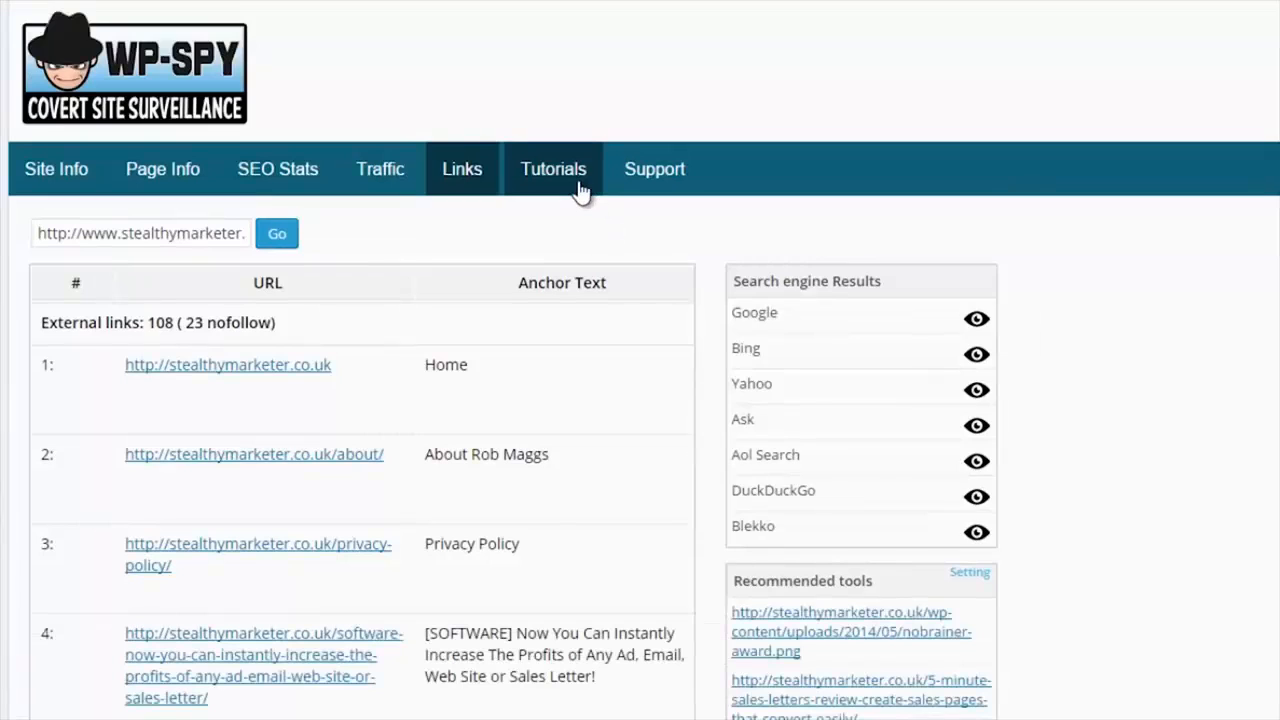
pyautogui.moveTo(614, 104)
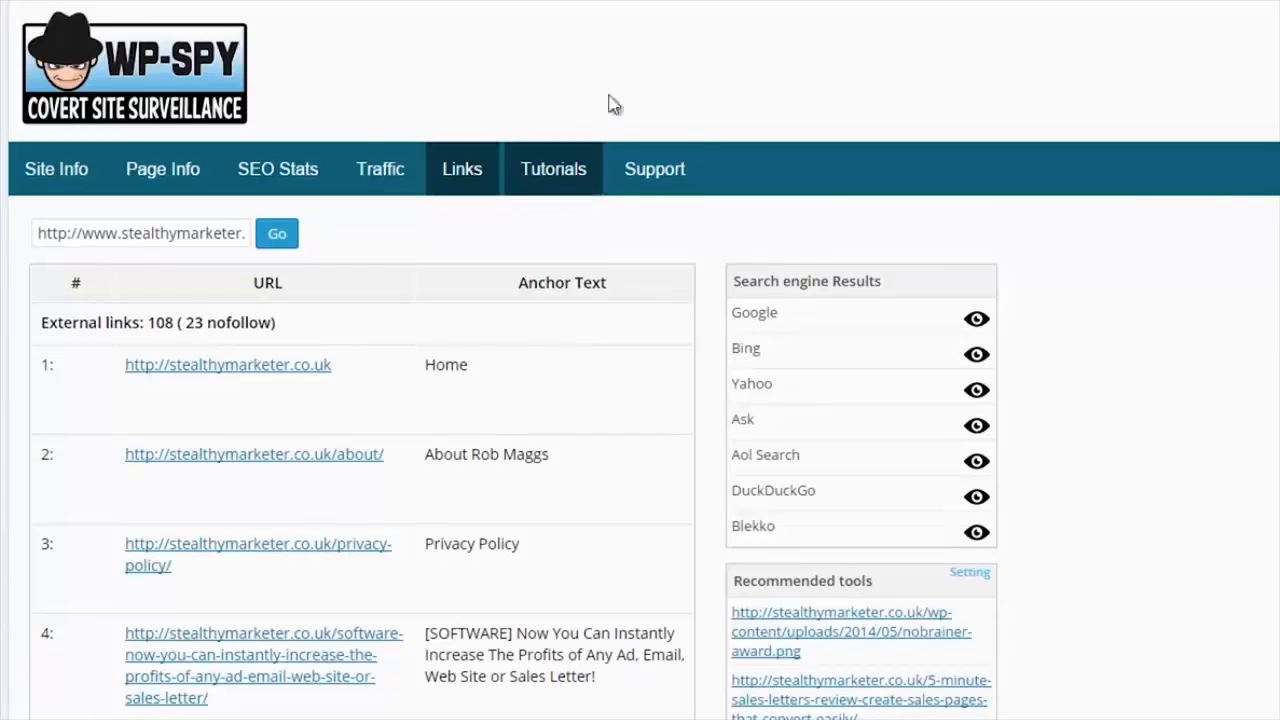
pyautogui.moveTo(655, 168)
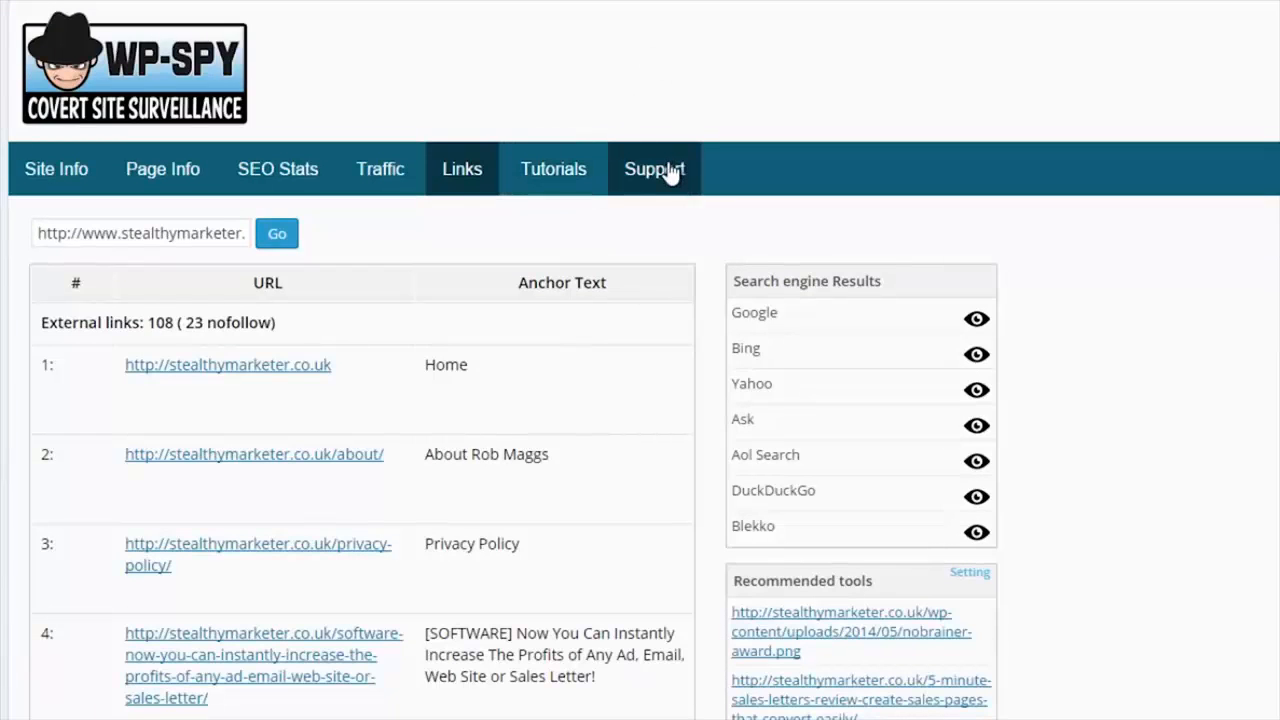
# Switch to the Support tab showing the blank Submit a ticket form.
pyautogui.click(655, 169)
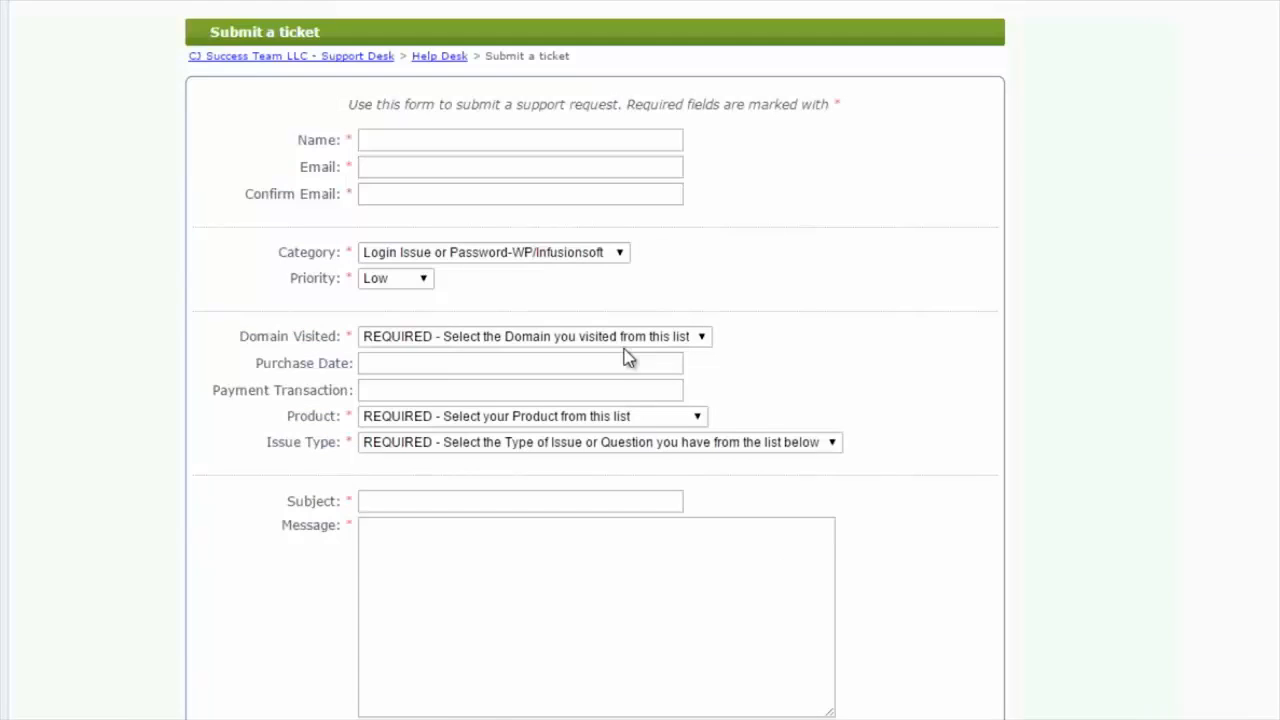
pyautogui.scroll(3)
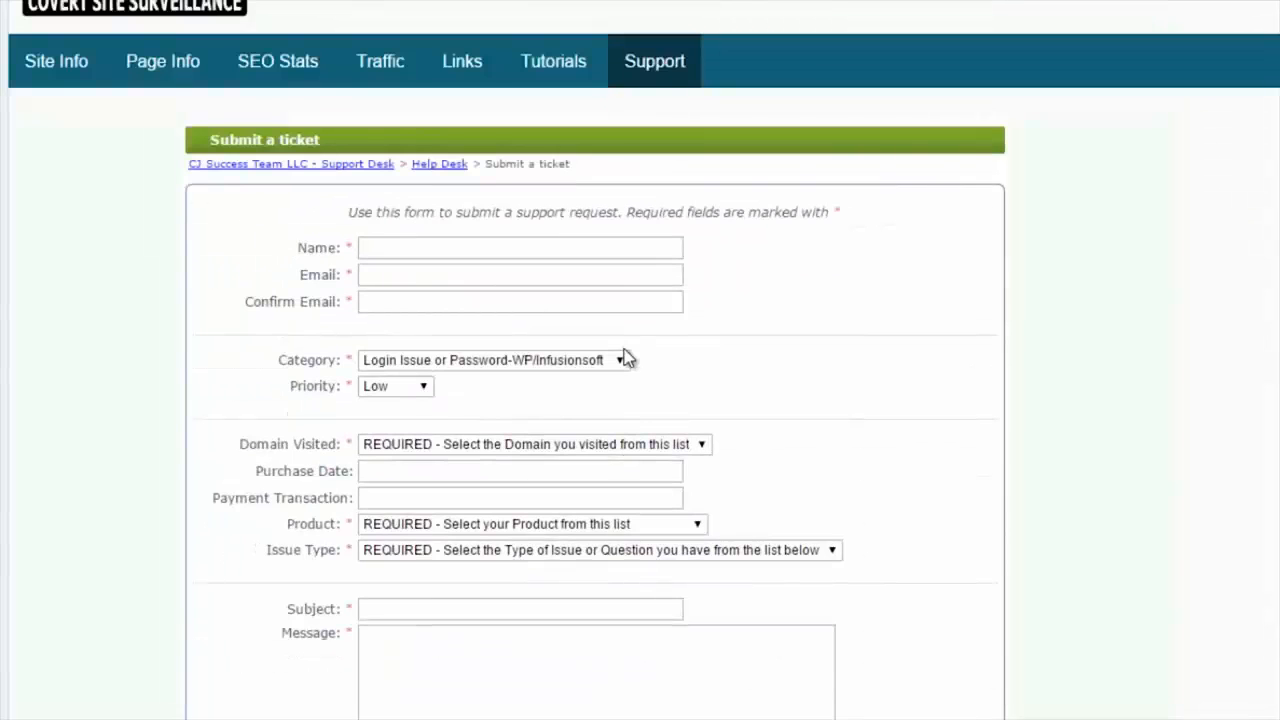
pyautogui.moveTo(625, 350)
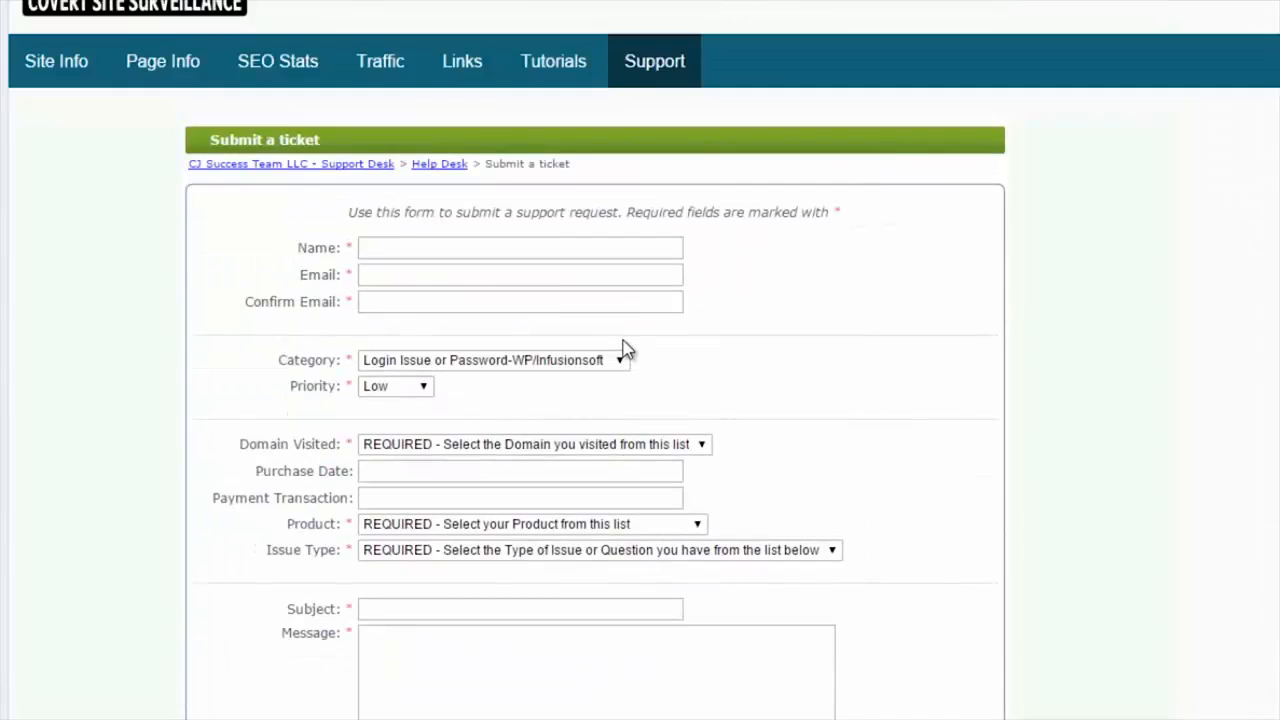